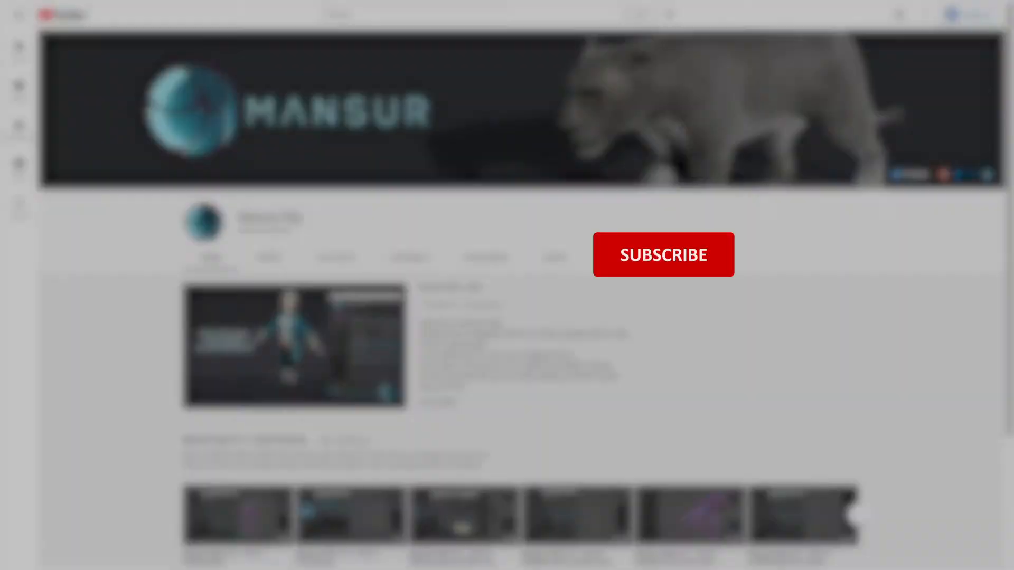
Step: Bring up Maya with the mozartDad scene and the constructed Mansur BLOCK rig
left_click(663, 253)
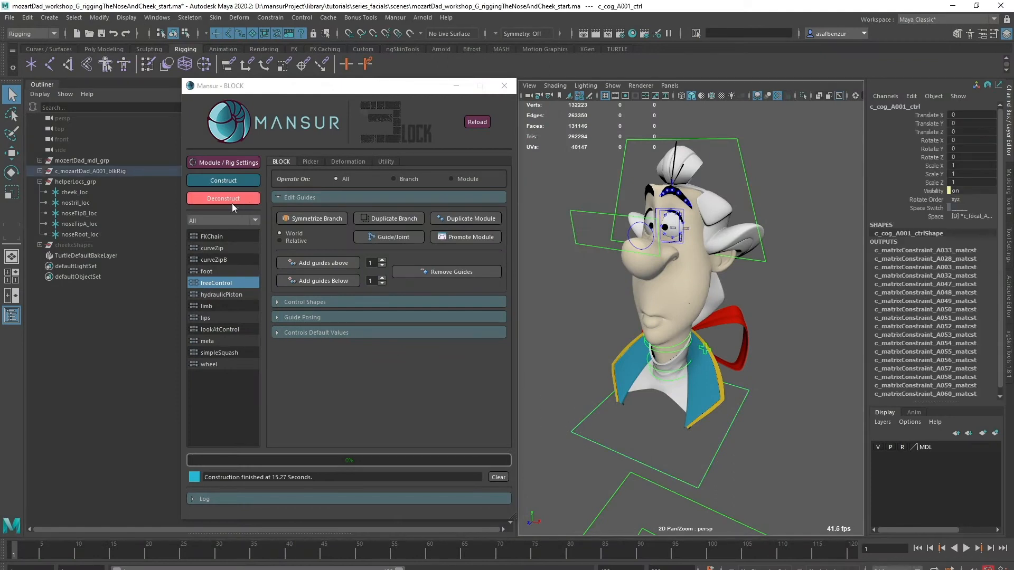
Step: Deconstruct the rig and build a center nose freeControl guide under the head
left_click(222, 198)
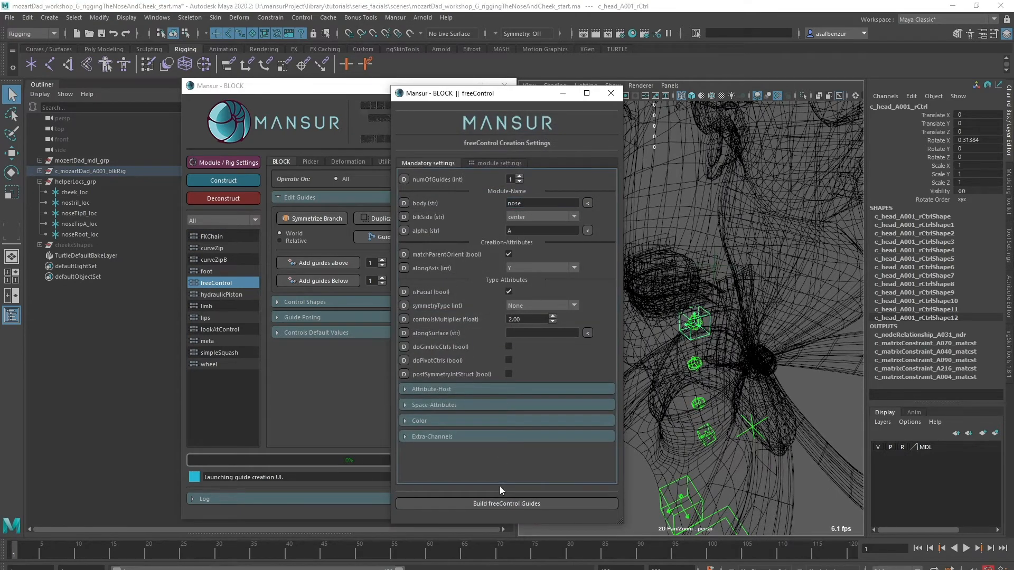
left_click(506, 504)
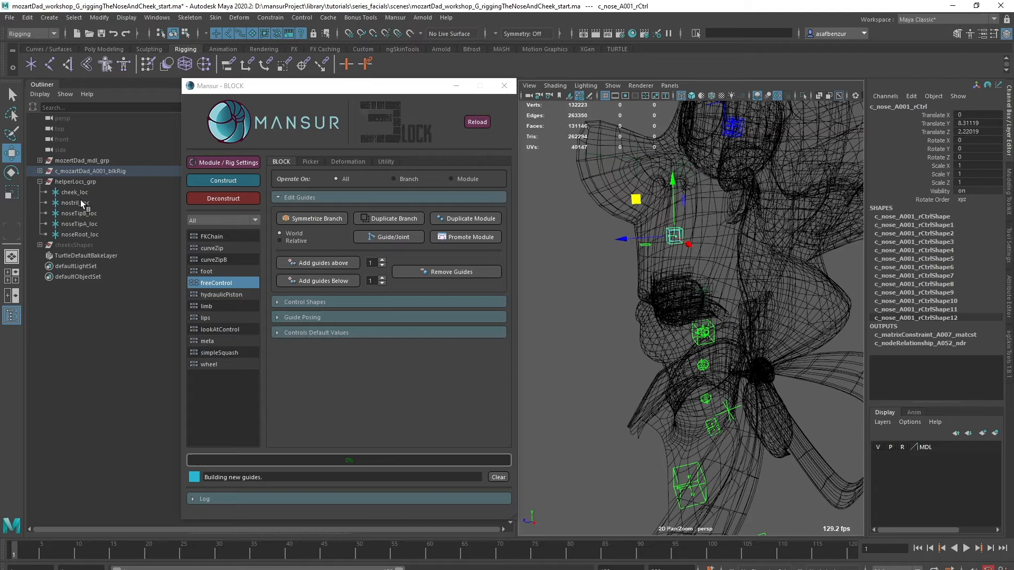
left_click(80, 234)
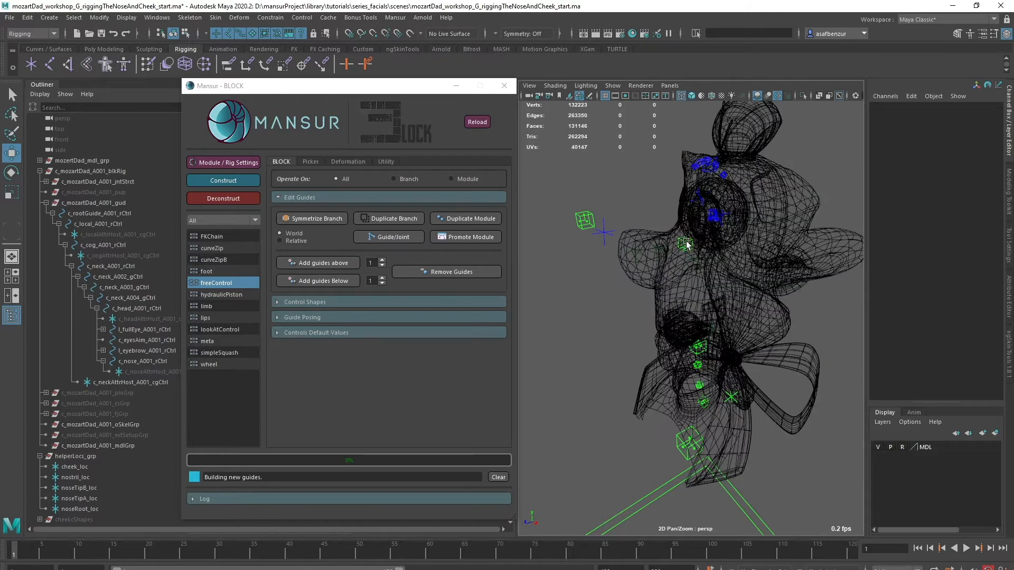
Step: Build a noseSquash simpleSquash guide with mirroredZ symmetry under c_nose_A001_rCtrl
left_click(144, 361)
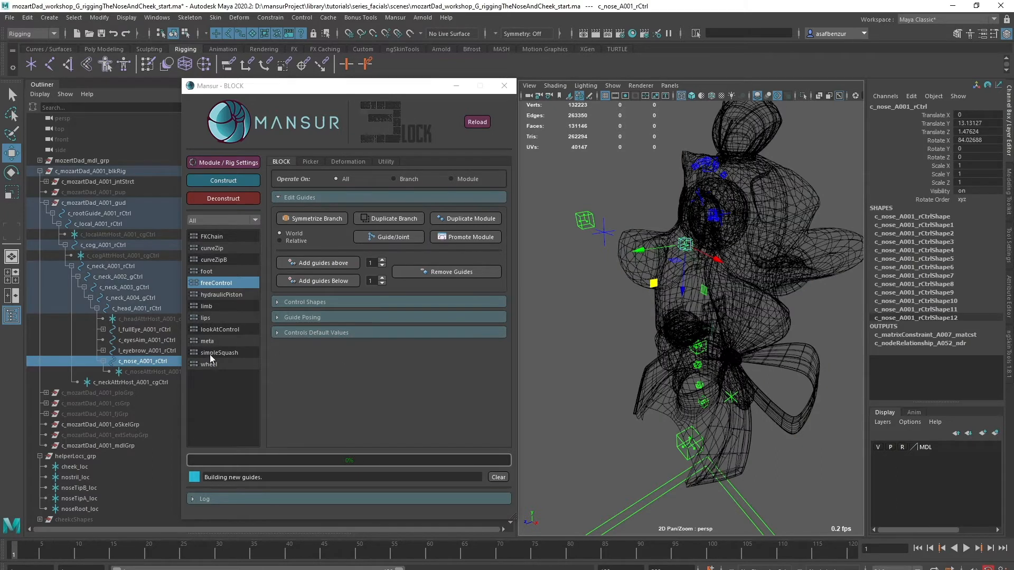
left_click(220, 352)
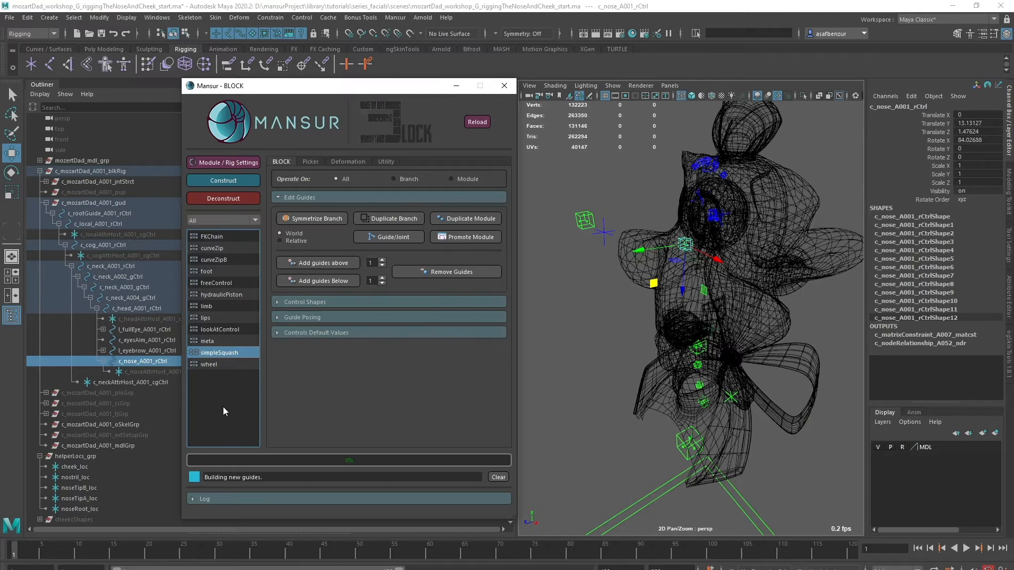
mouse_move(226, 355)
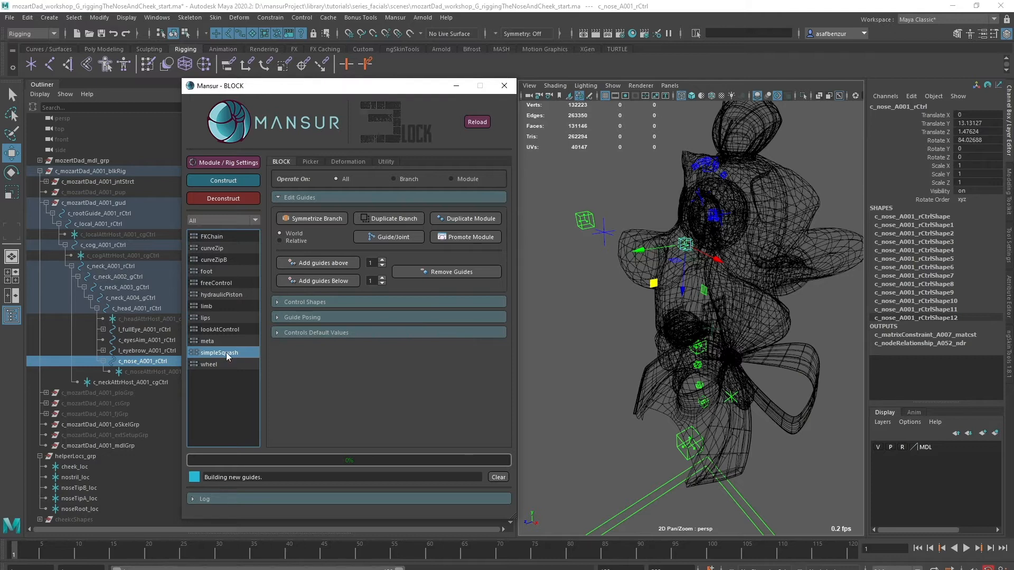
double_click(219, 352)
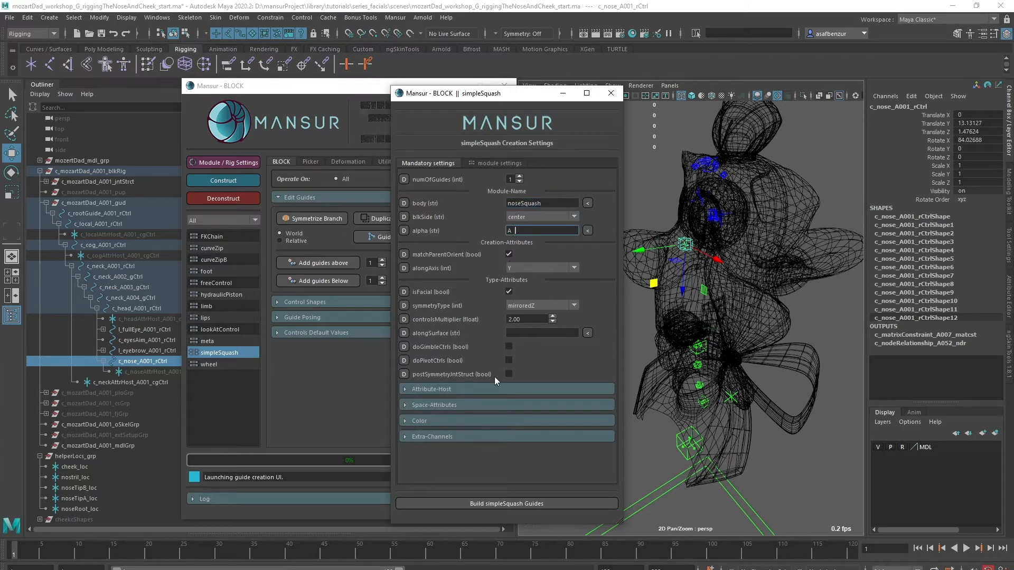
left_click(499, 163)
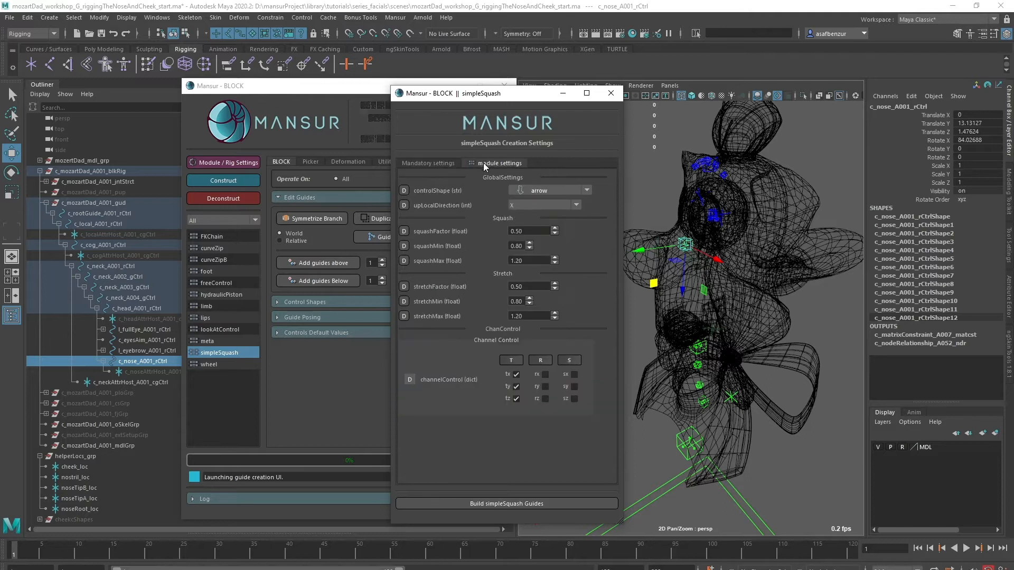
left_click(427, 163)
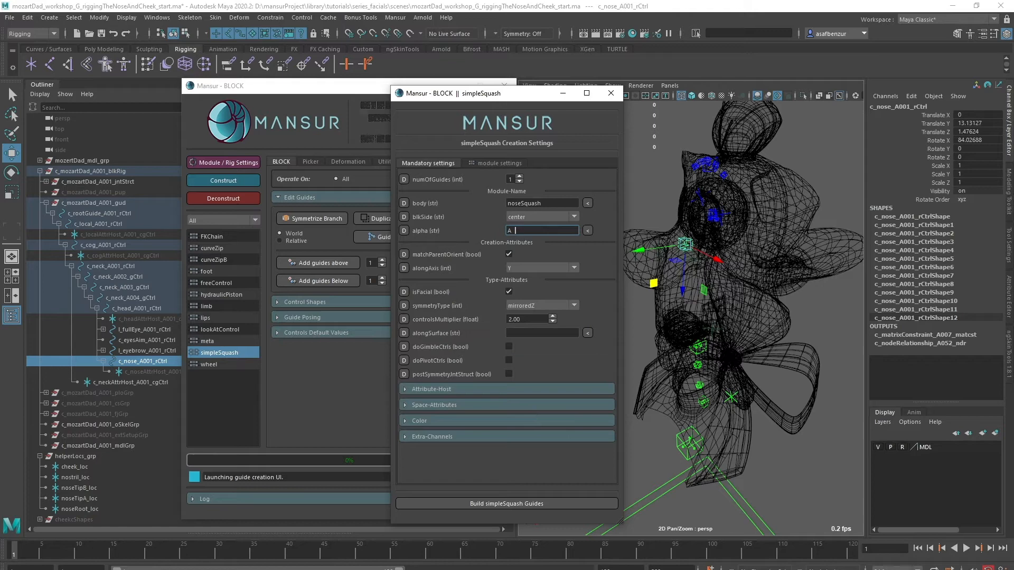
left_click(506, 503)
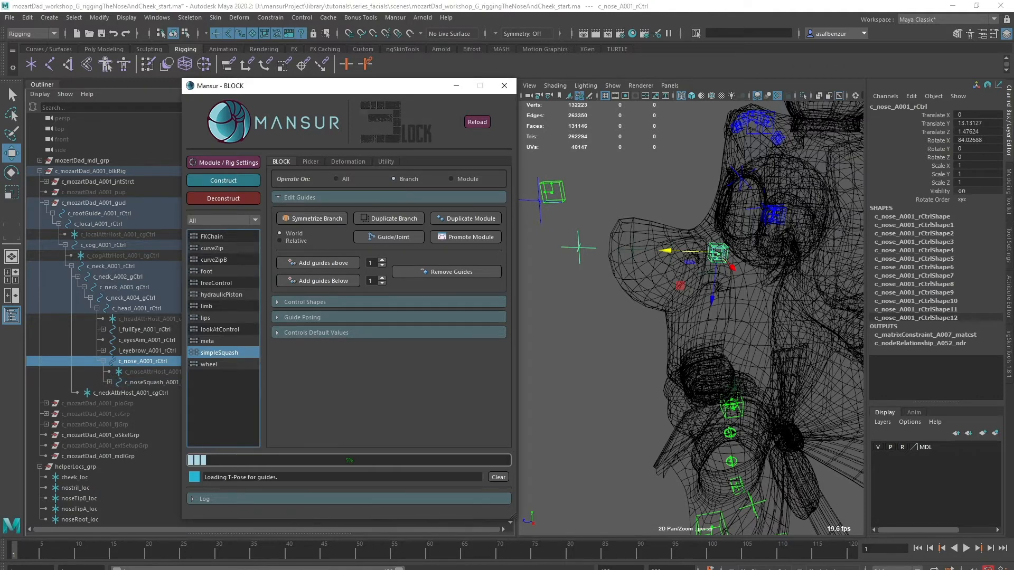
left_click(612, 84)
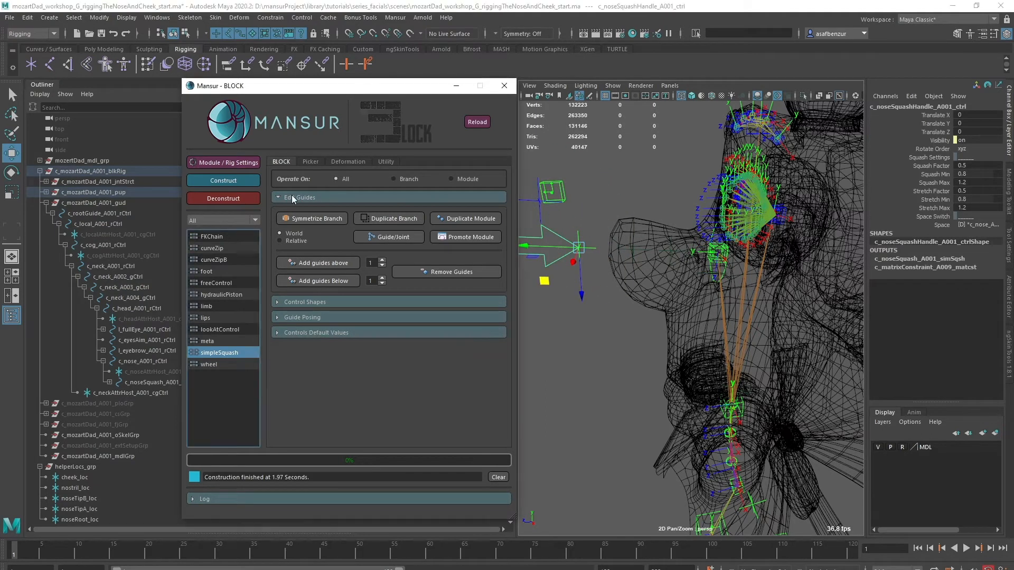
left_click(222, 198)
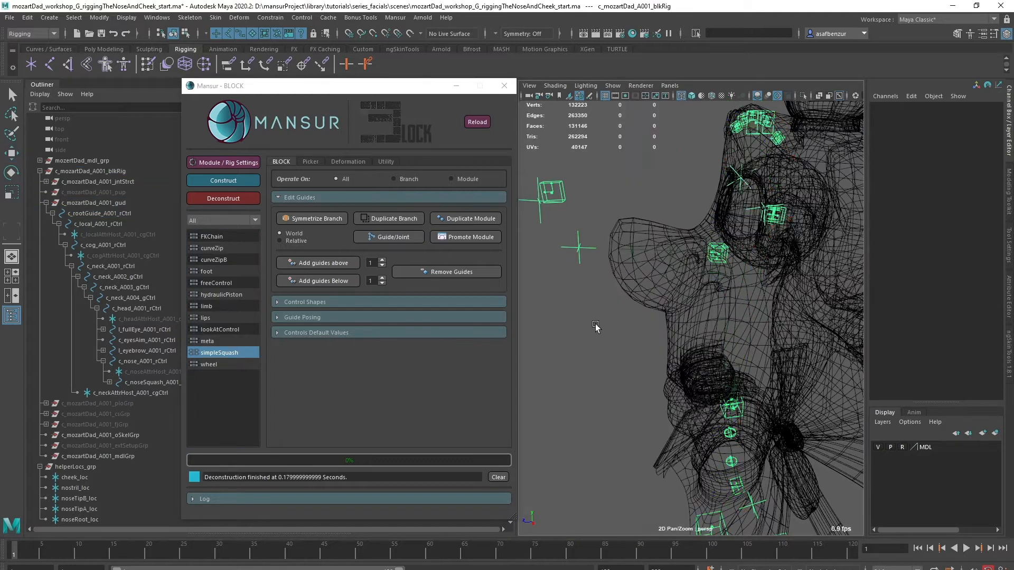
Step: Build a left nostril freeControl guide under c_noseSquash_A001_rCtrl and select nostril_loc
left_click(217, 282)
type("nostril")
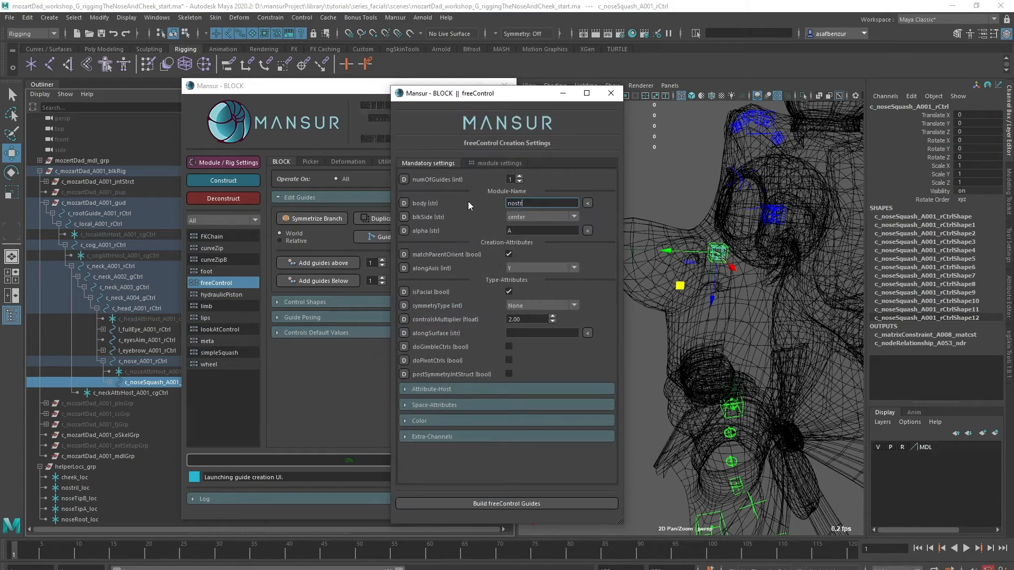
left_click(501, 163)
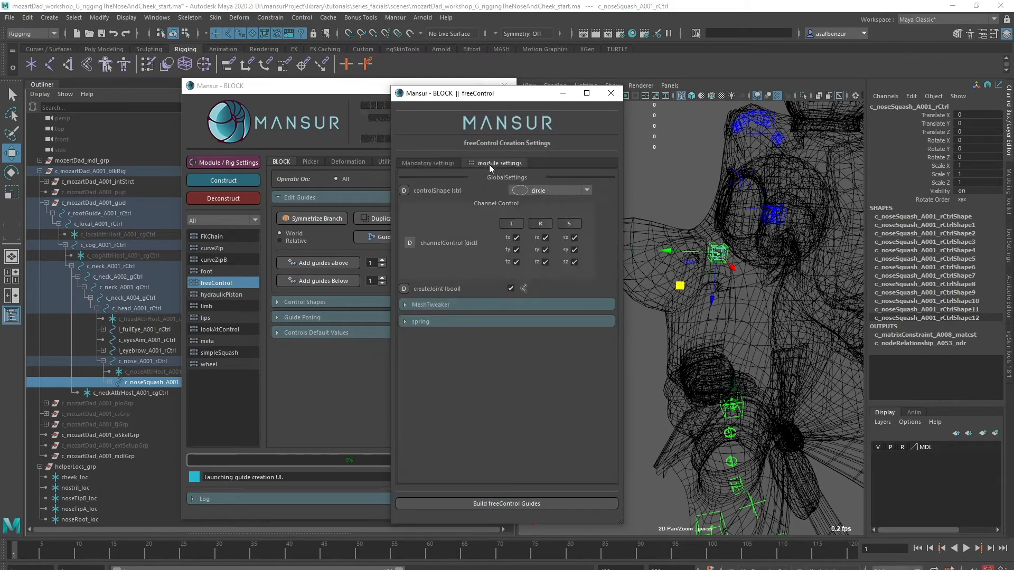
left_click(506, 503)
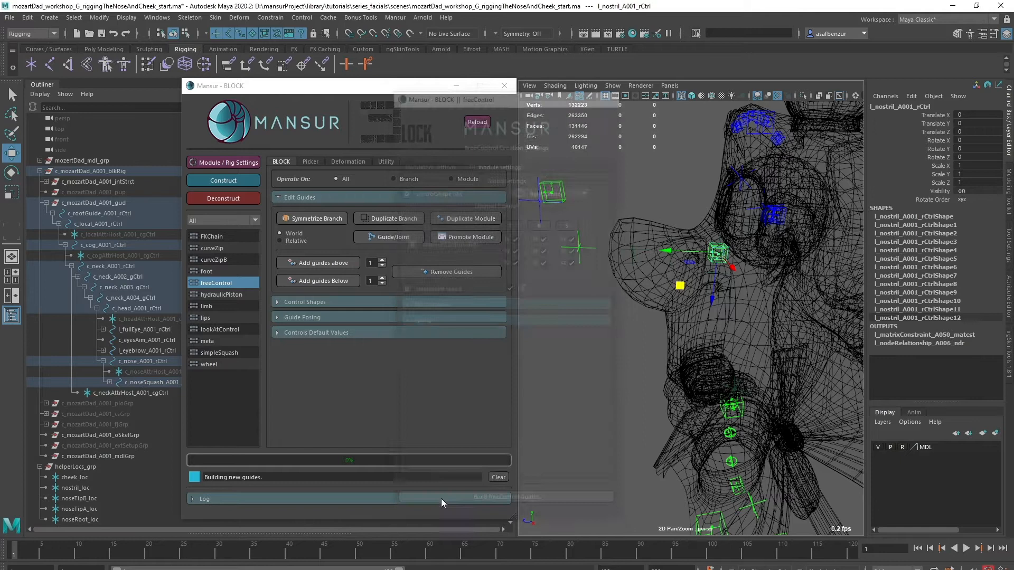
left_click(75, 487)
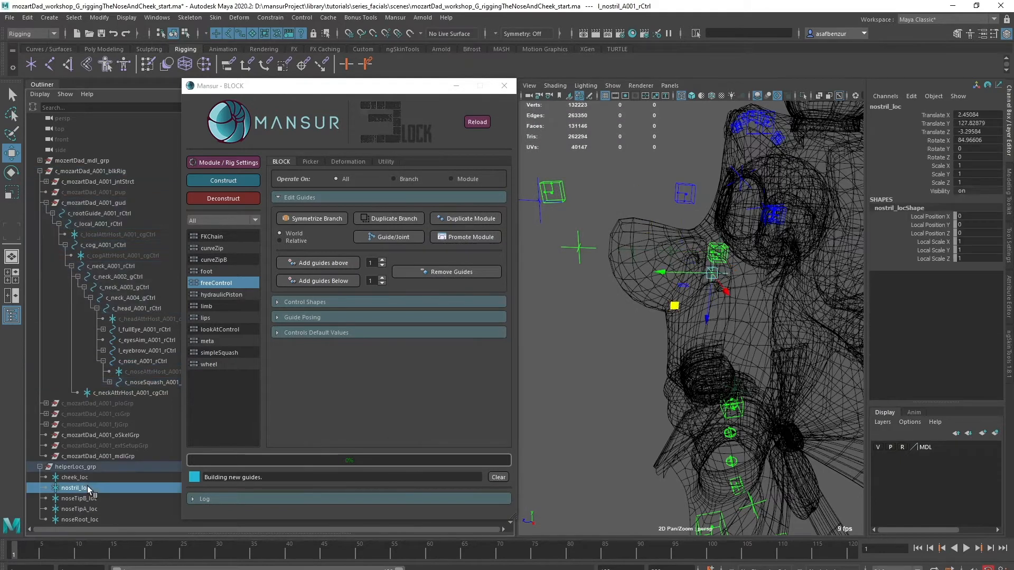
left_click(154, 414)
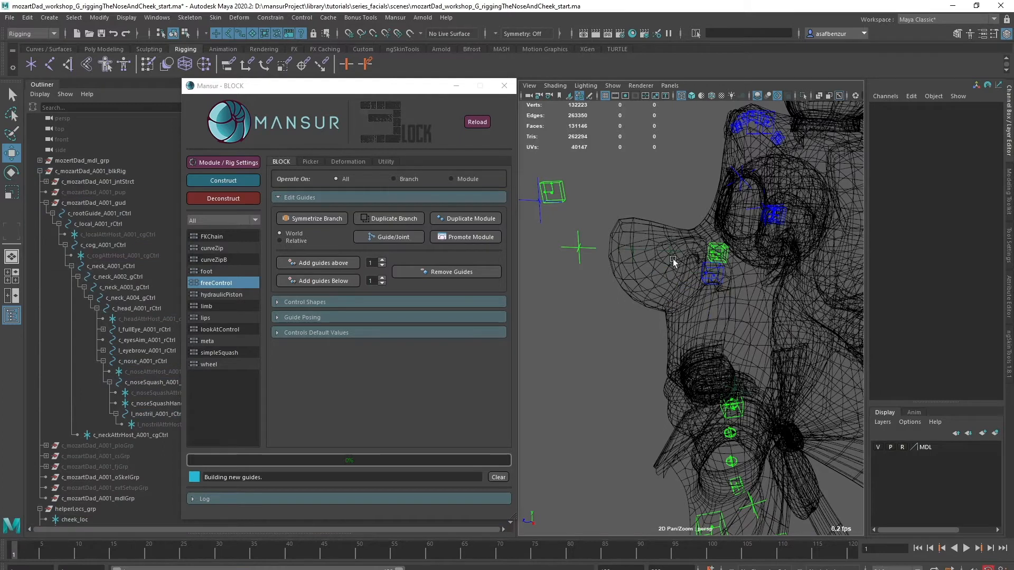
mouse_move(595, 375)
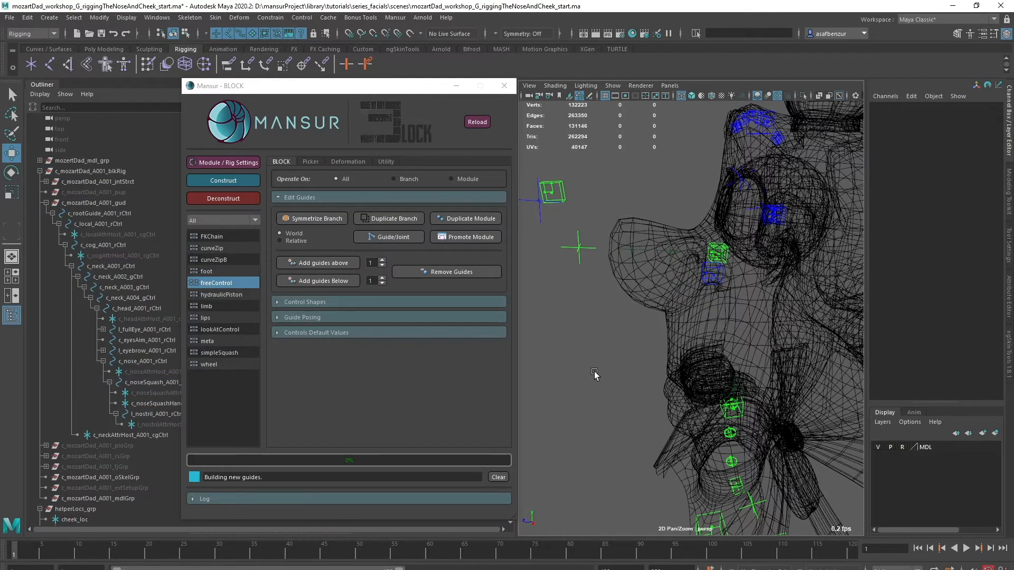
left_click(150, 382)
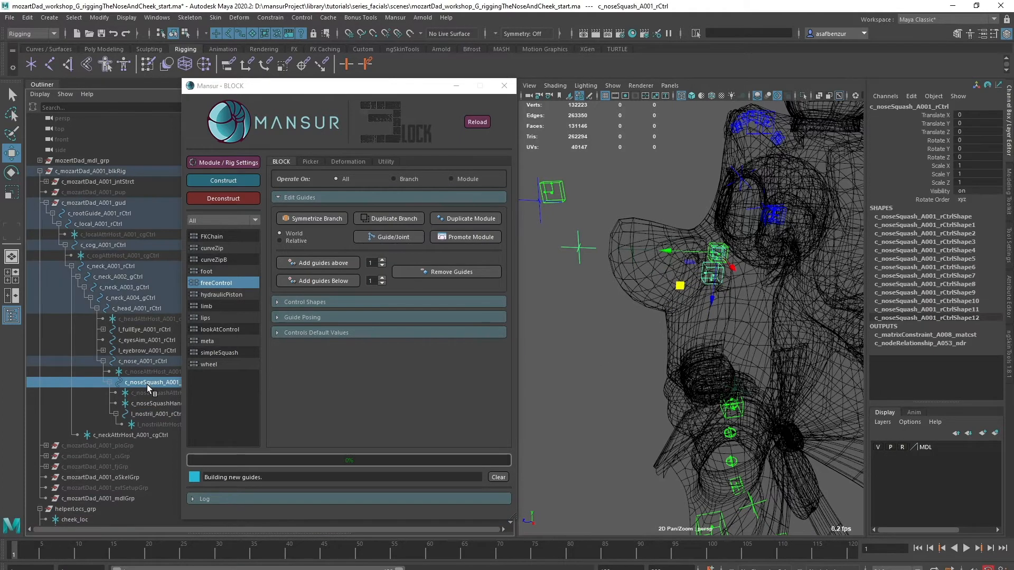
Step: Add a two-guide noseTip FKChain under the noseSquash guide and construct the rig
left_click(211, 236)
type("A")
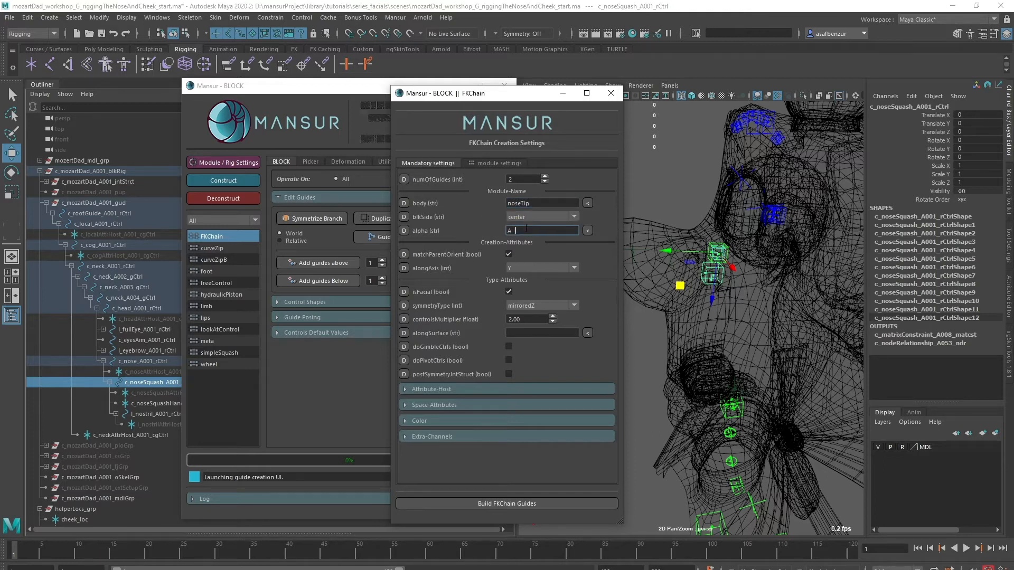
left_click(499, 163)
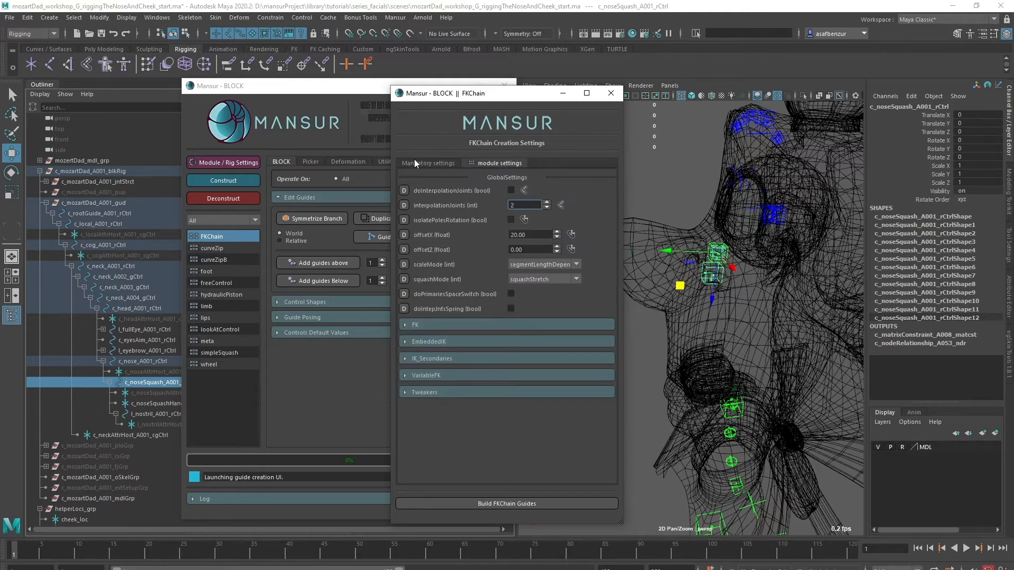
left_click(506, 504)
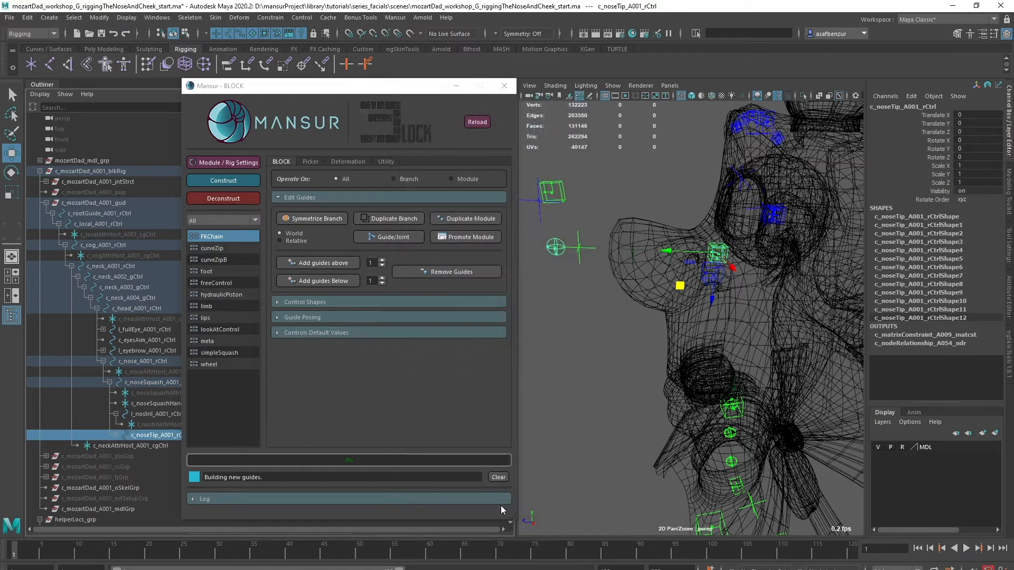
left_click(78, 466)
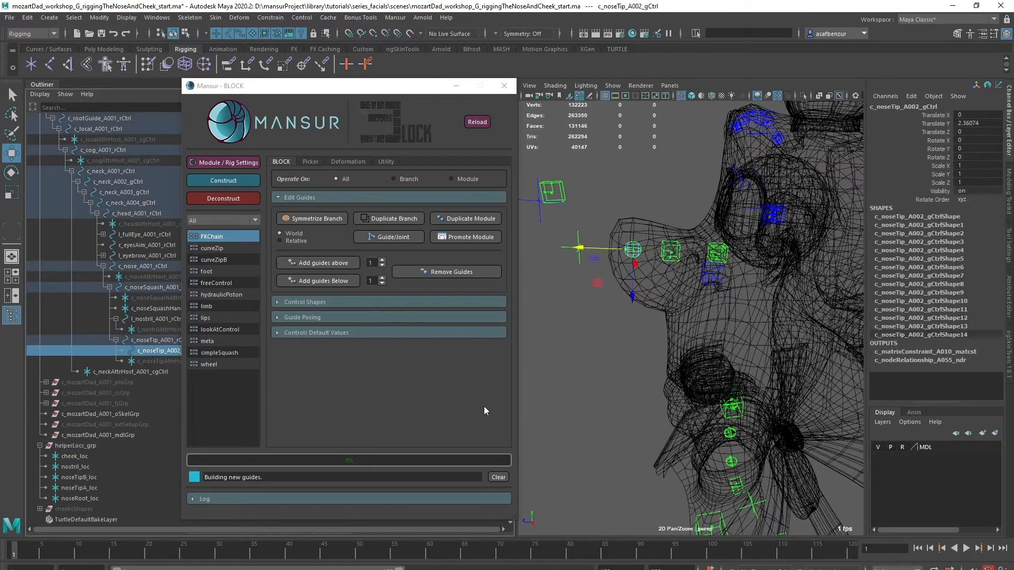
left_click(137, 266)
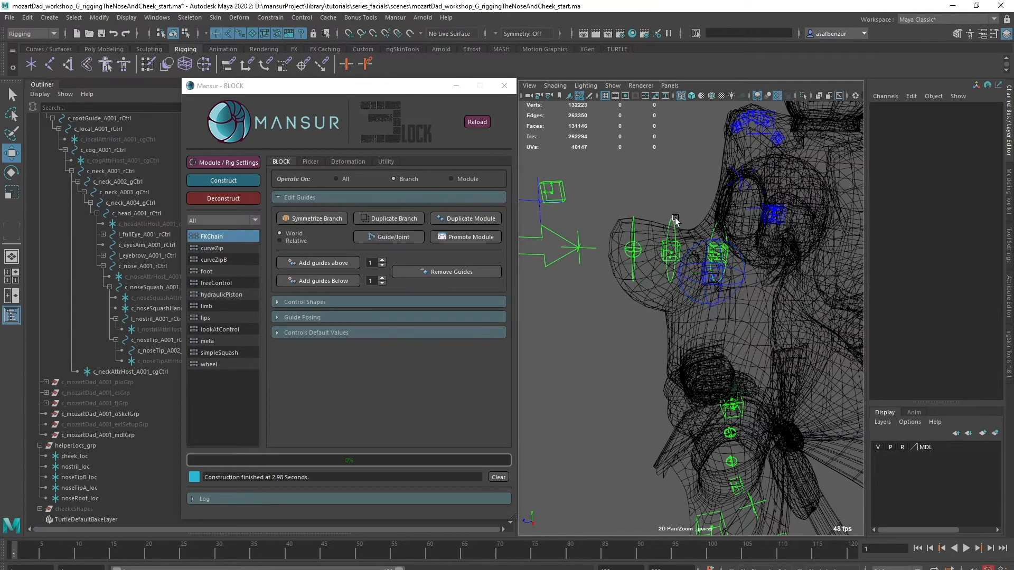
Step: Switch Operate On from Branch to All in the Edit Guides panel
left_click(674, 219)
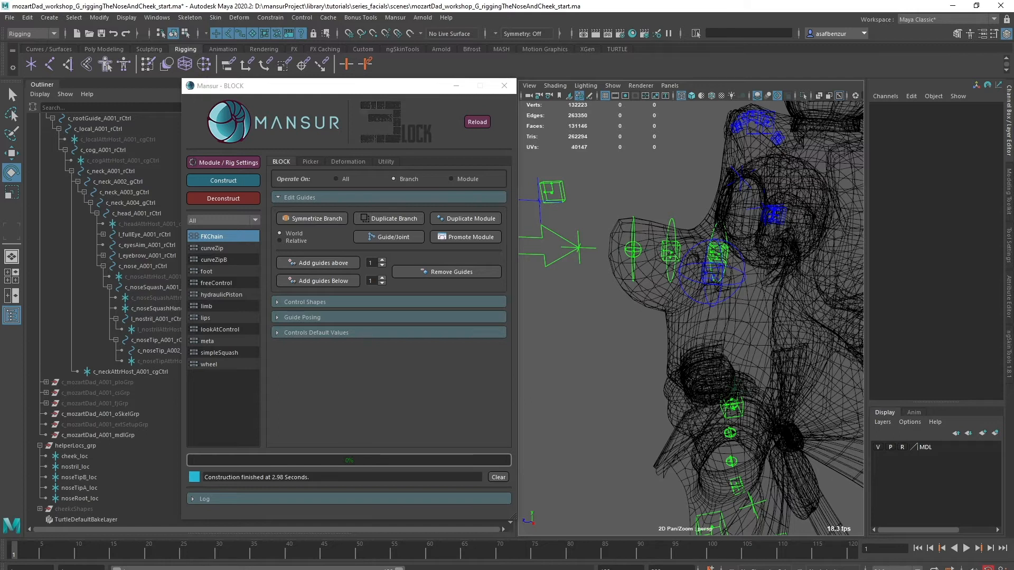
mouse_move(531, 249)
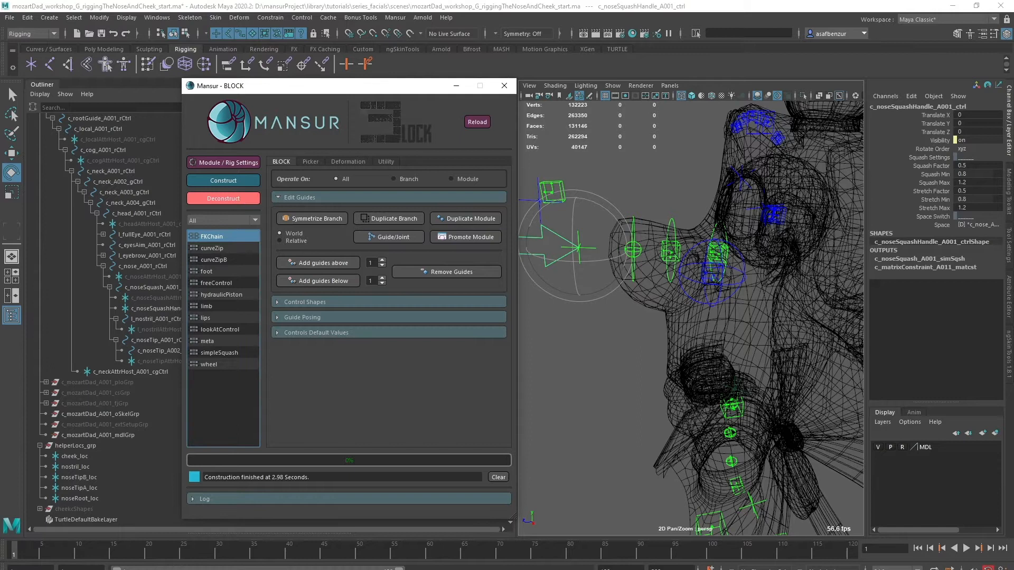
Step: Deconstruct and build a facial left-side cheek freeControl guide under the head
left_click(222, 198)
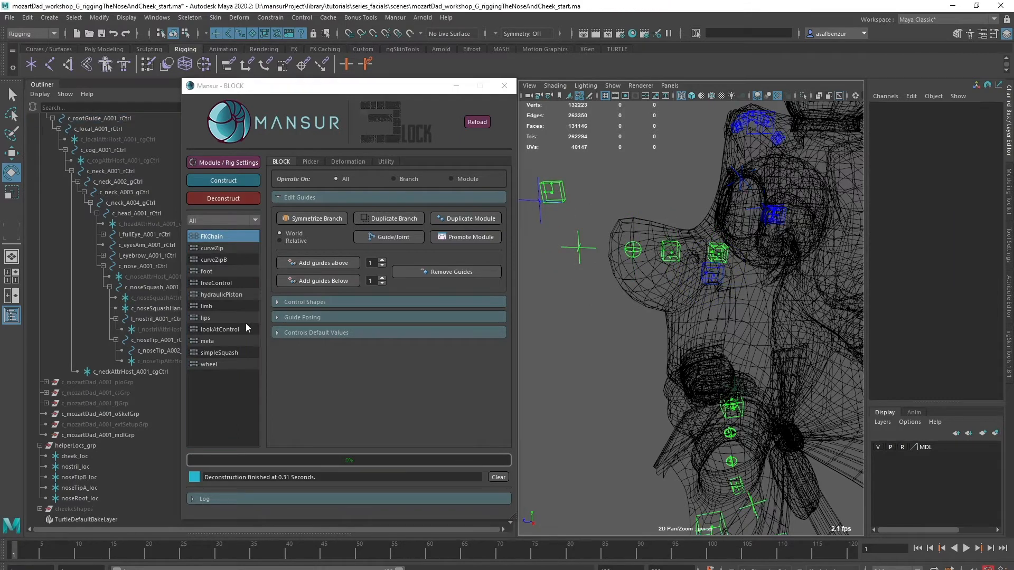
double_click(216, 282)
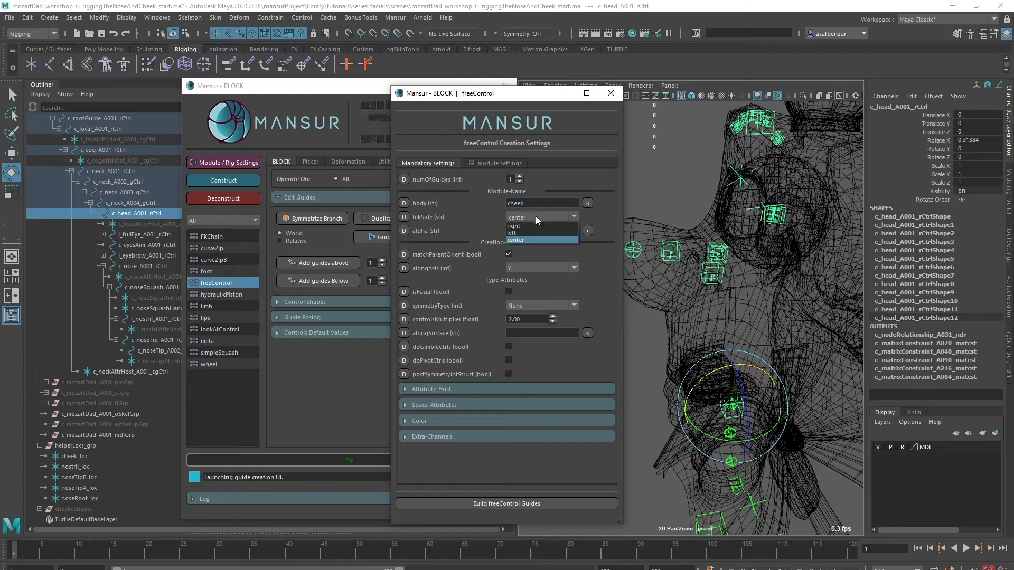
left_click(497, 163)
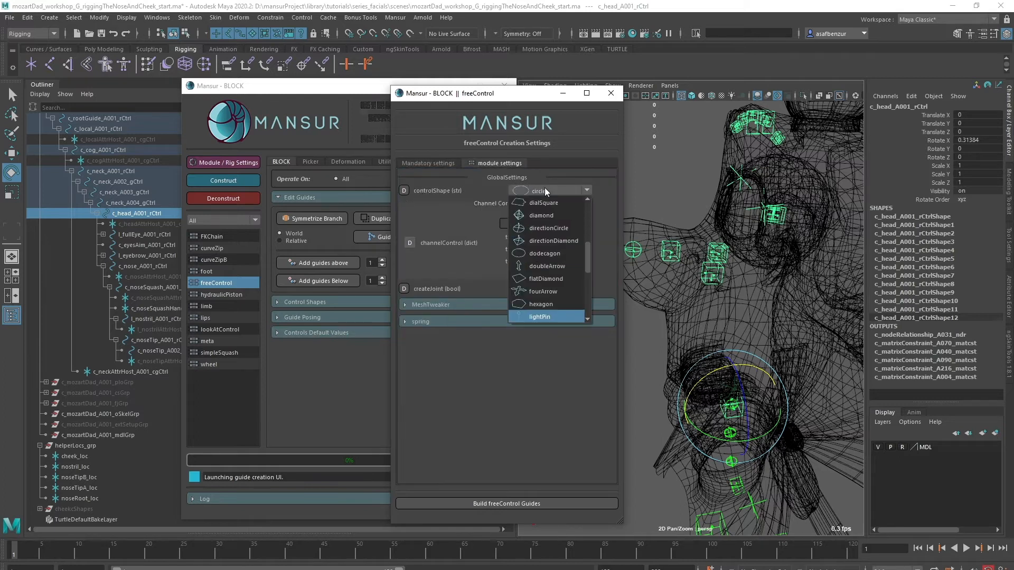
left_click(428, 163)
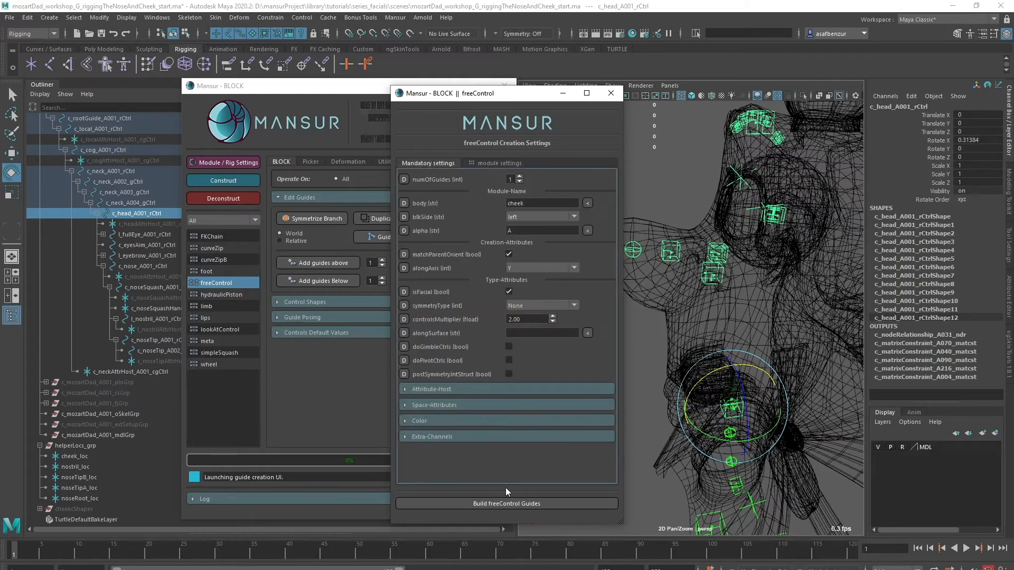
left_click(506, 504)
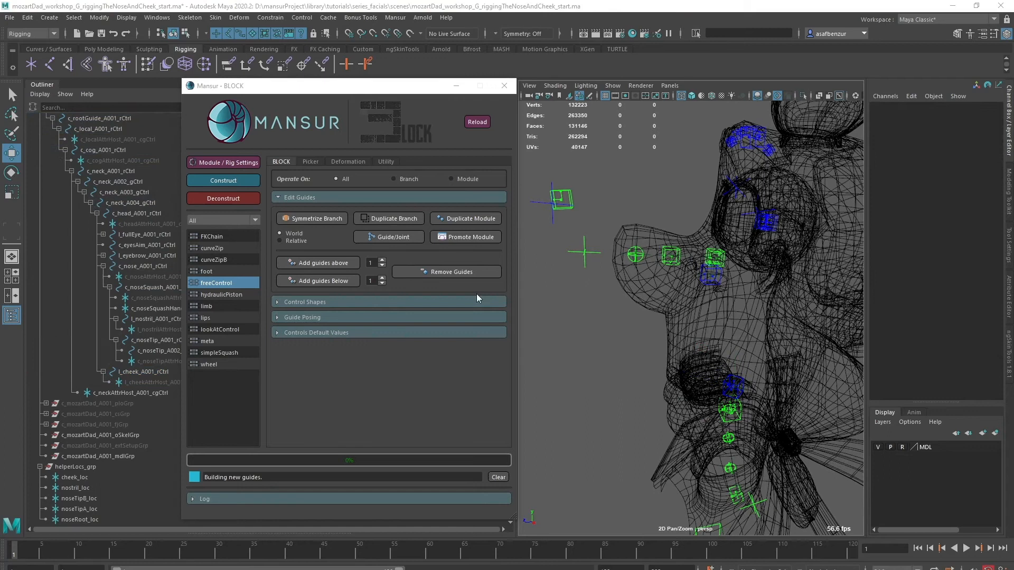
Step: Construct the rig and select l_cheek_A001_ctrl in the viewport
left_click(148, 245)
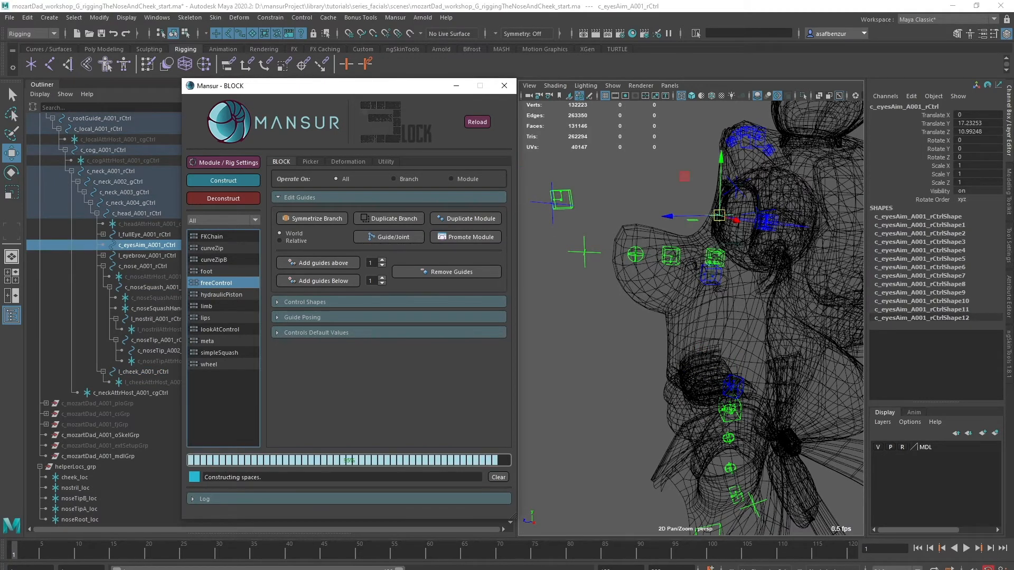
left_click(223, 181)
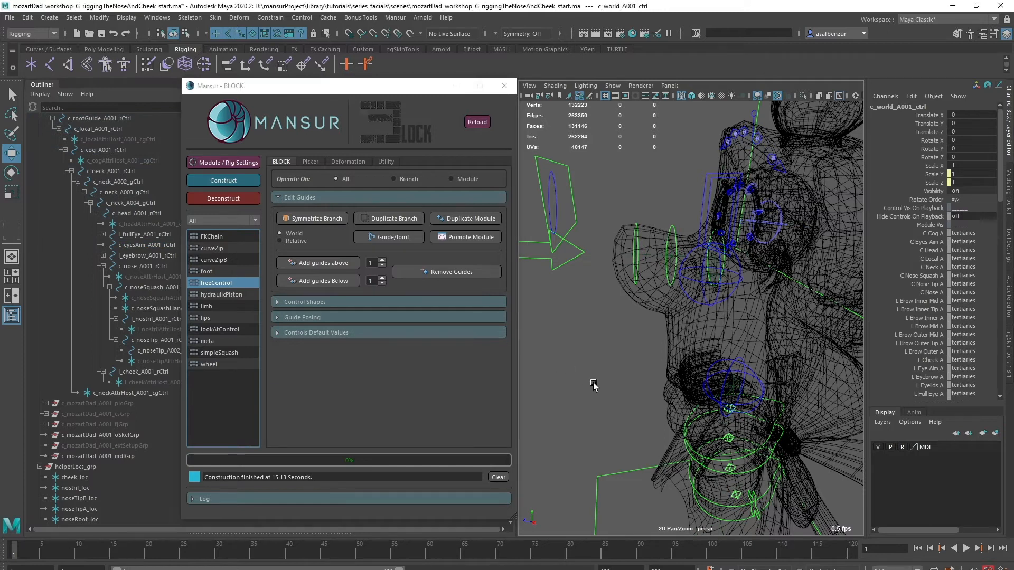
left_click(612, 86)
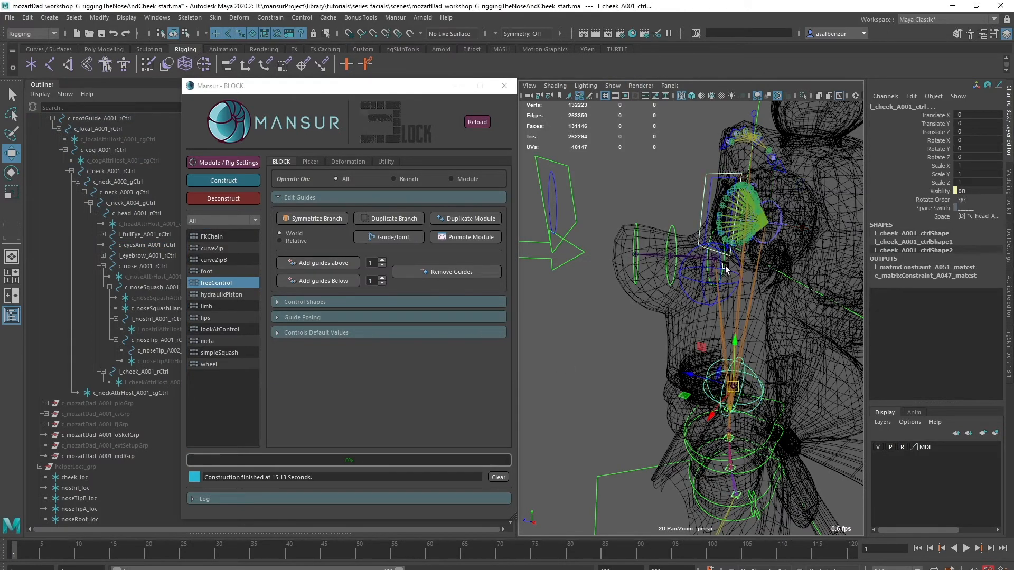
Step: Select the body mesh and launch ngSkinTools from the Deformation Skin menu
left_click(347, 161)
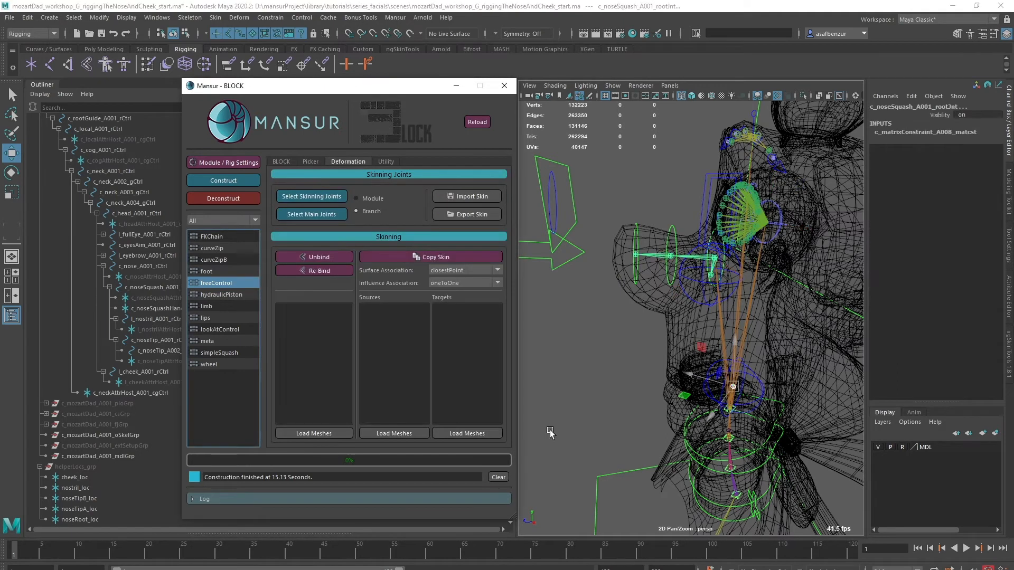
left_click(215, 18)
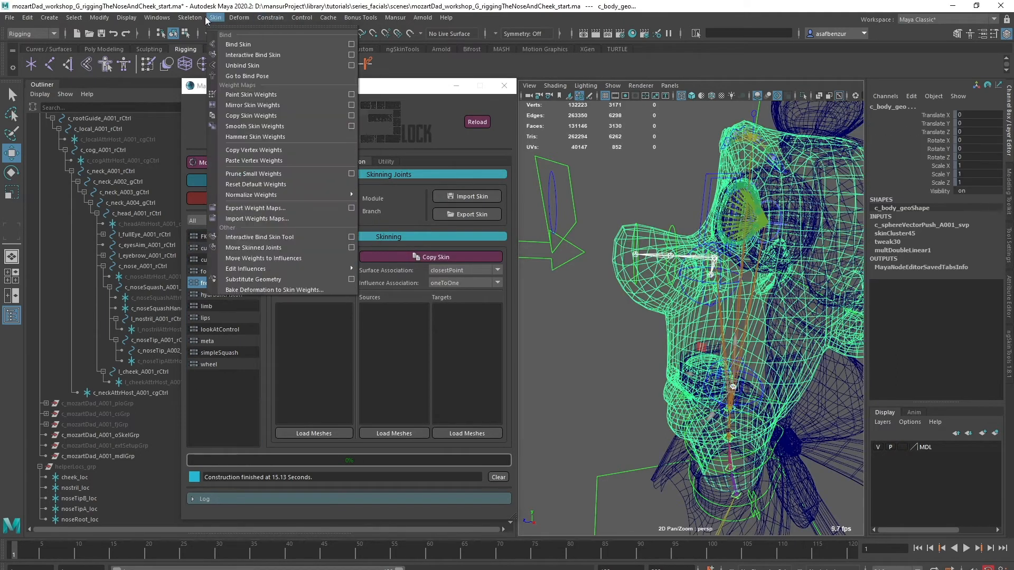
left_click(251, 94)
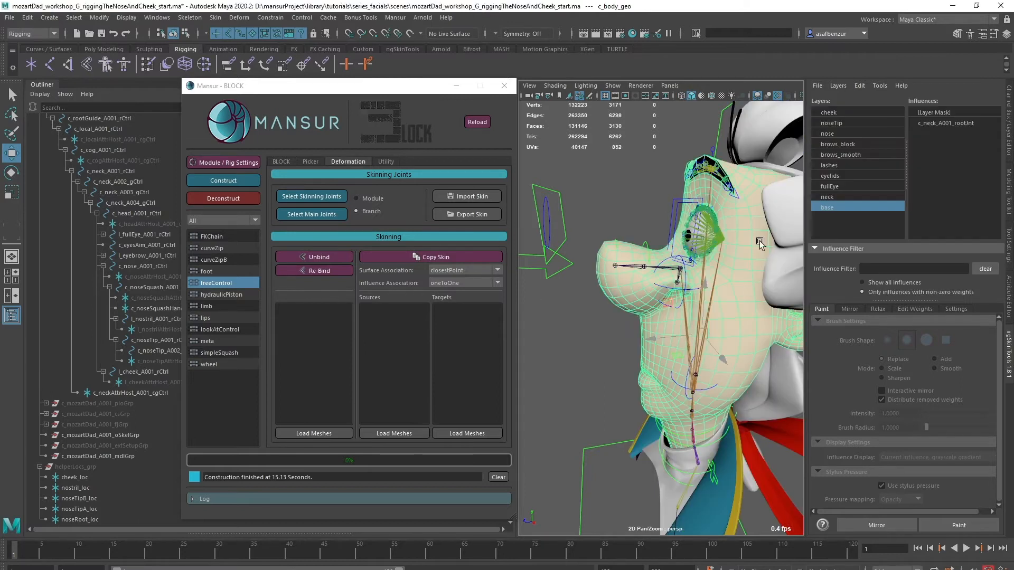
Step: Inspect the nose, noseSquash, nostril, noseTip and cheek weight layers and influences
left_click(839, 133)
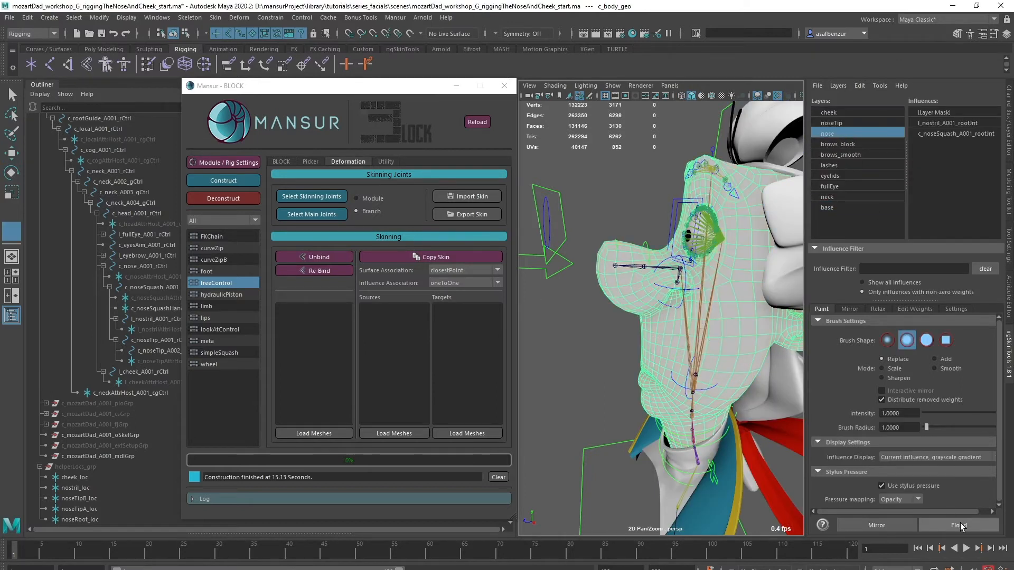
left_click(952, 133)
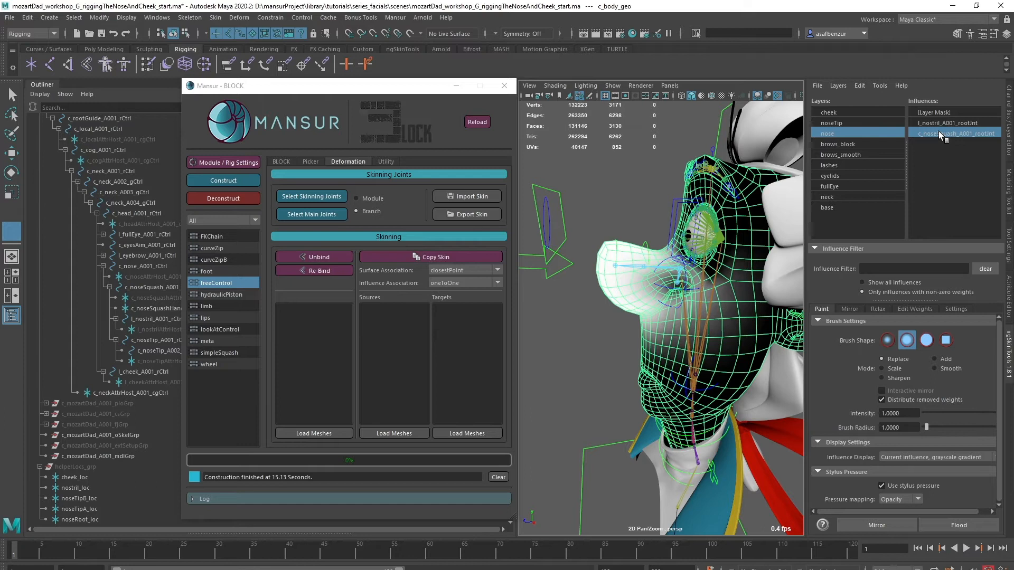
left_click(953, 123)
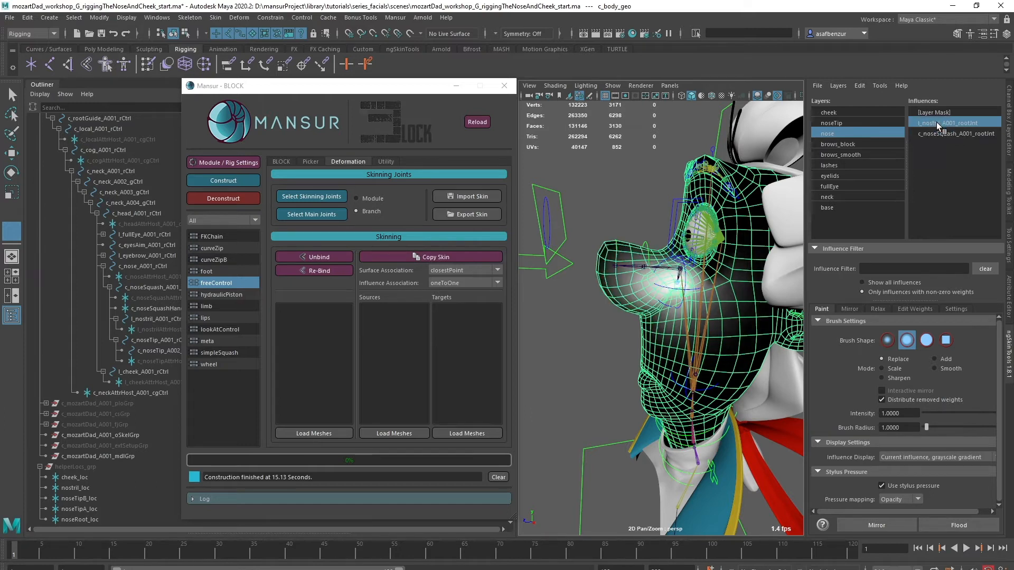
left_click(939, 457)
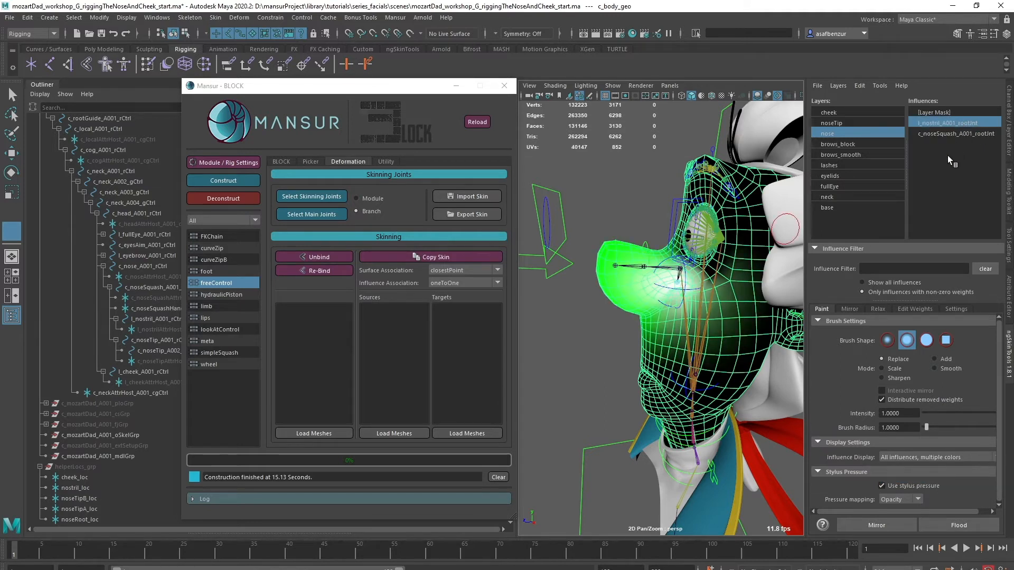
left_click(840, 123)
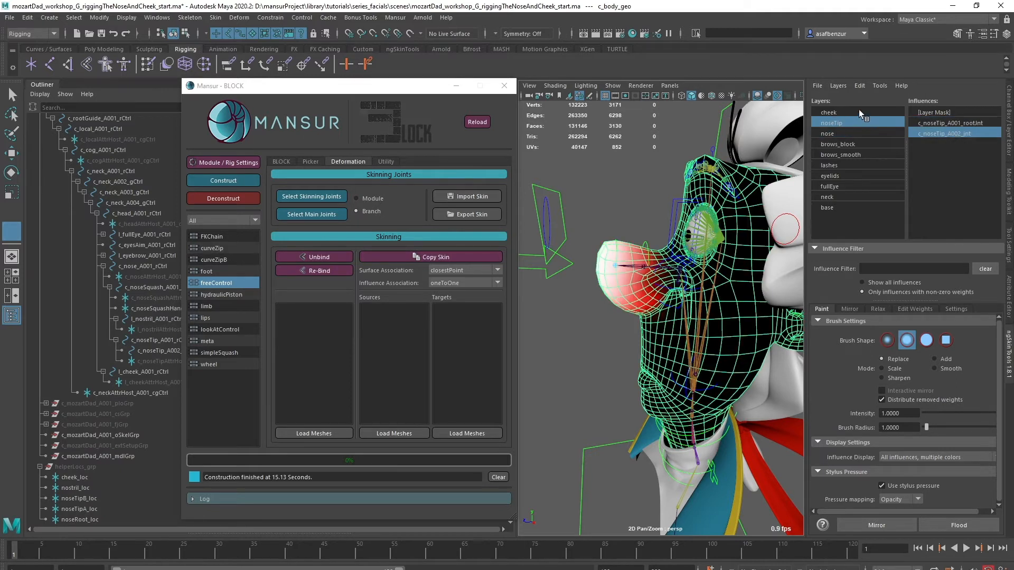
left_click(830, 112)
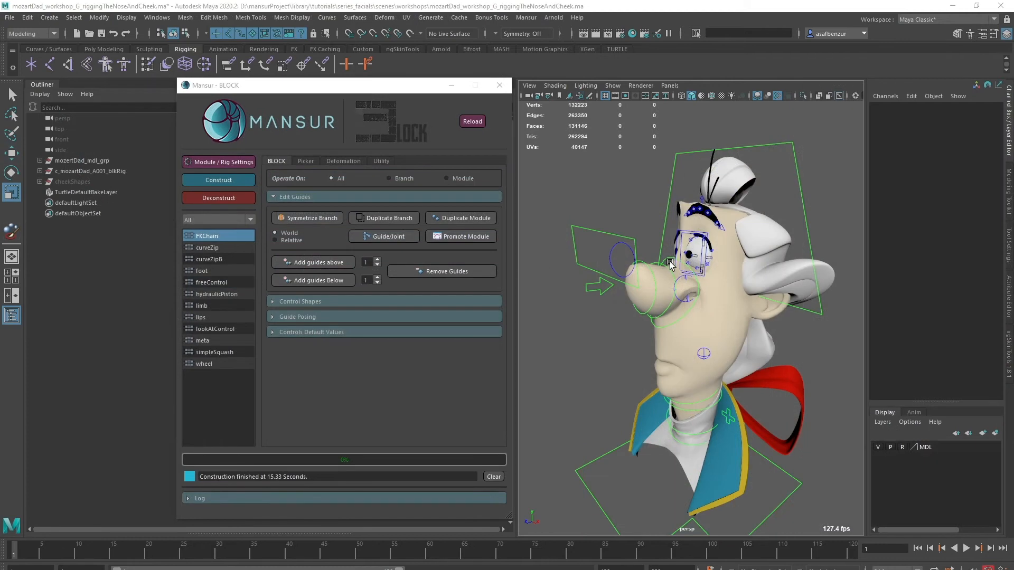
Step: Inspect the nostril and eyes aim controls, then load the left cheek module settings
left_click(669, 262)
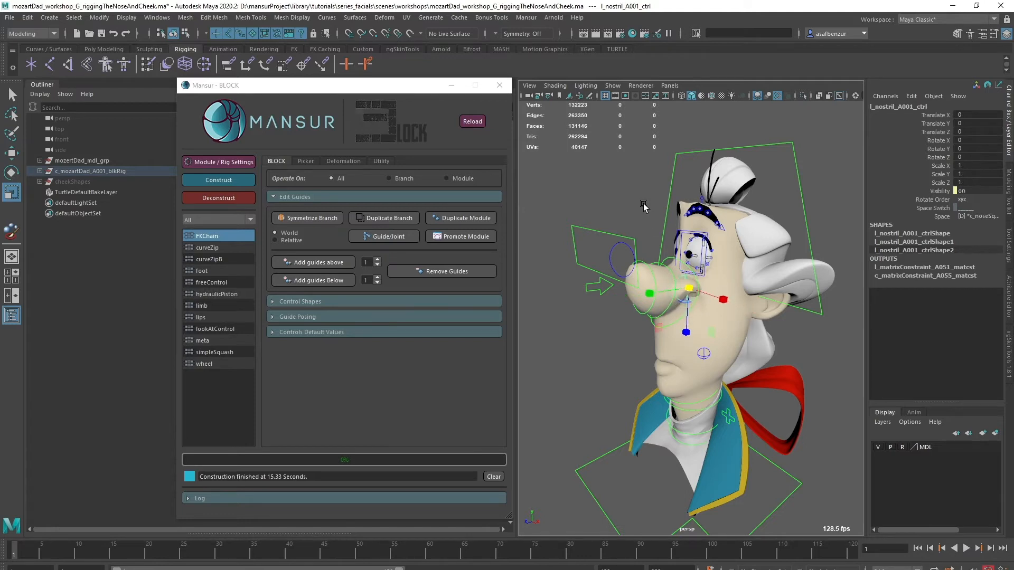
left_click(613, 248)
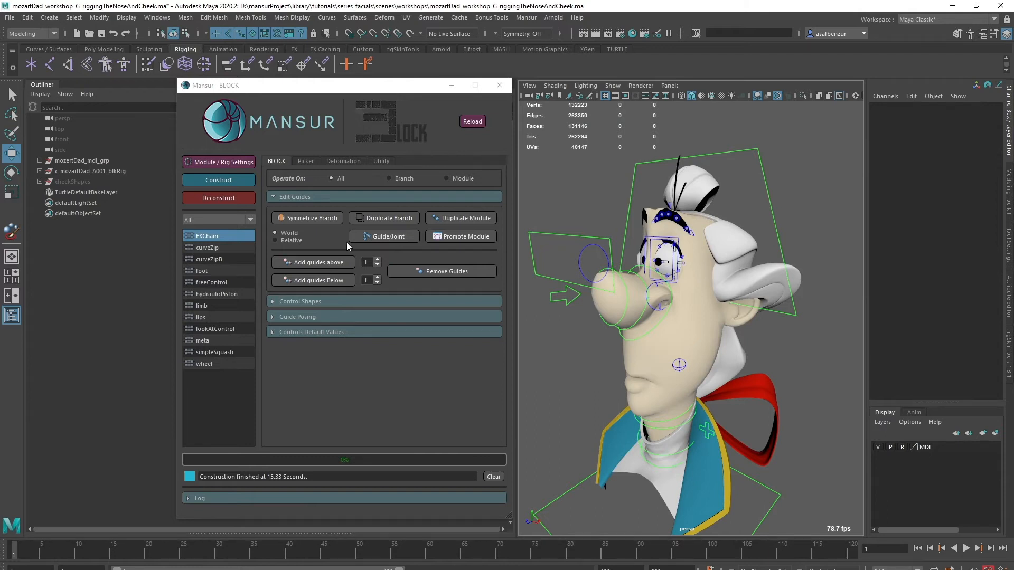
left_click(565, 259)
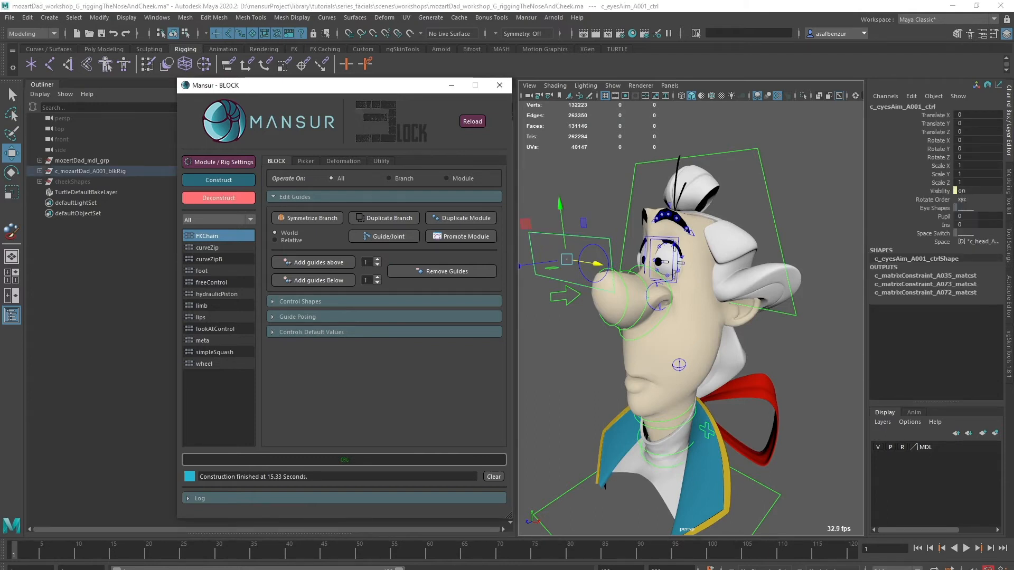
left_click(218, 197)
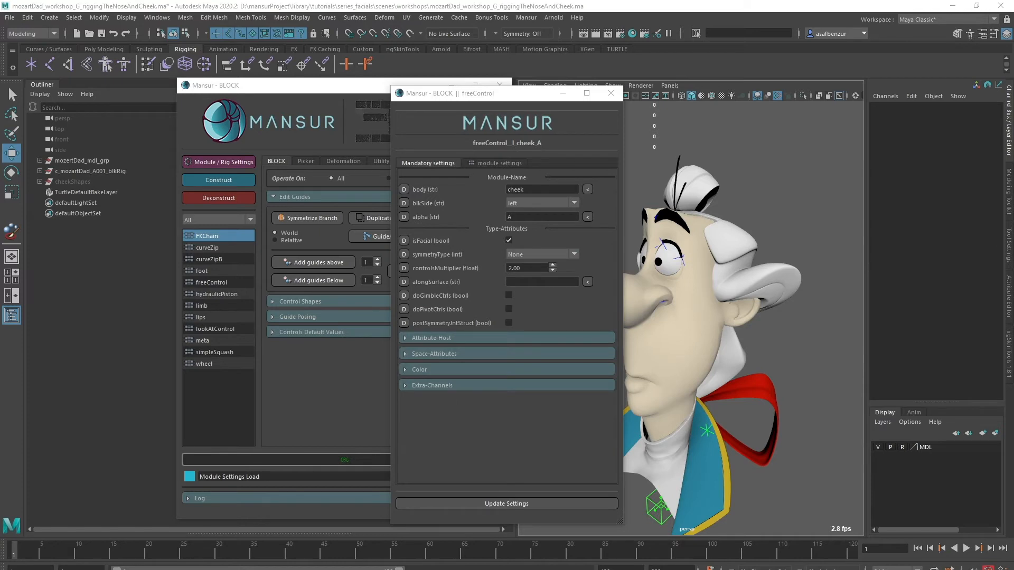
mouse_move(452, 380)
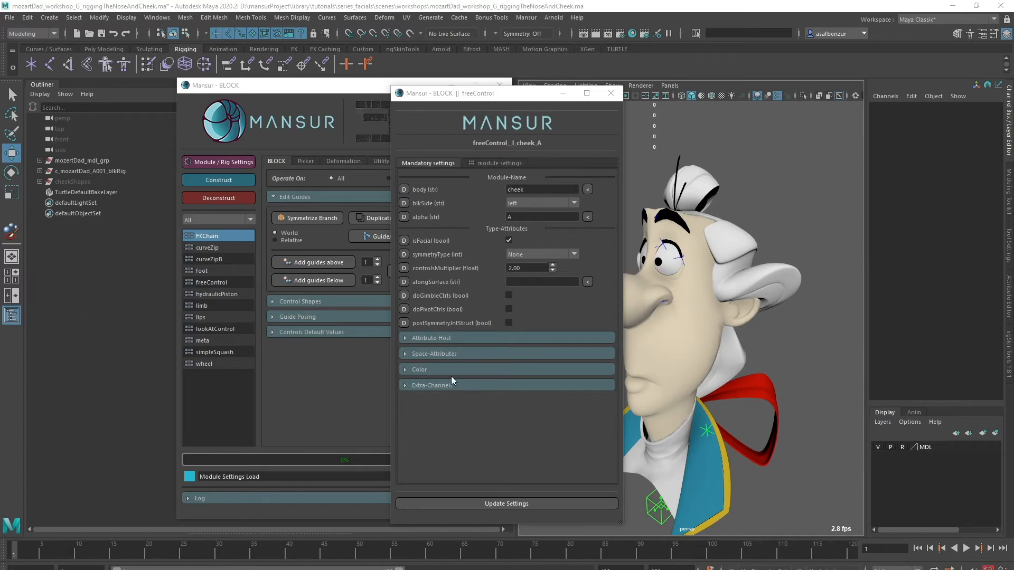
Step: Try a divider, channel rows and a negative direction in the cheek extra-channels table, then unhide cheekShapes
left_click(430, 385)
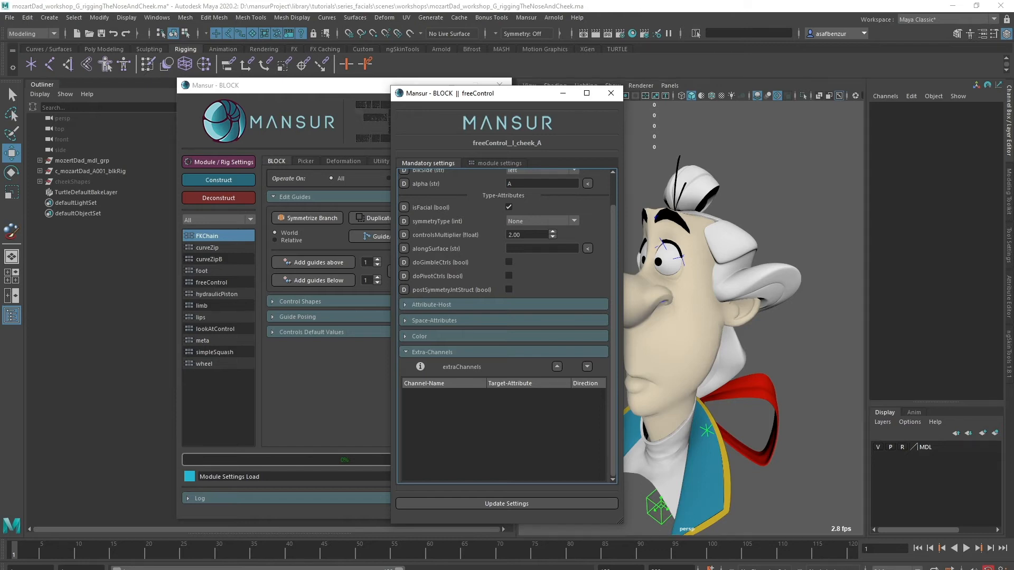
mouse_move(459, 414)
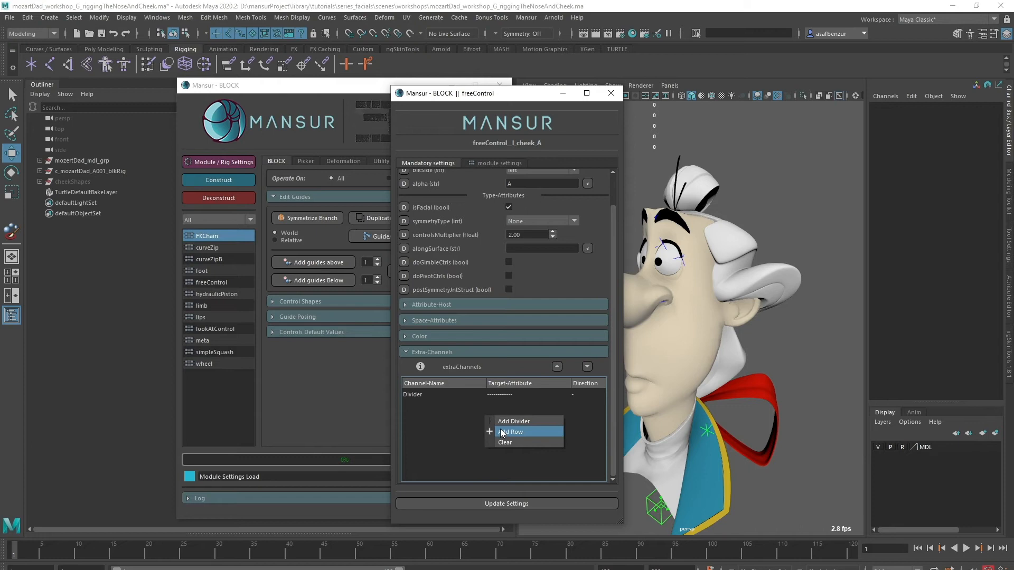
left_click(511, 431)
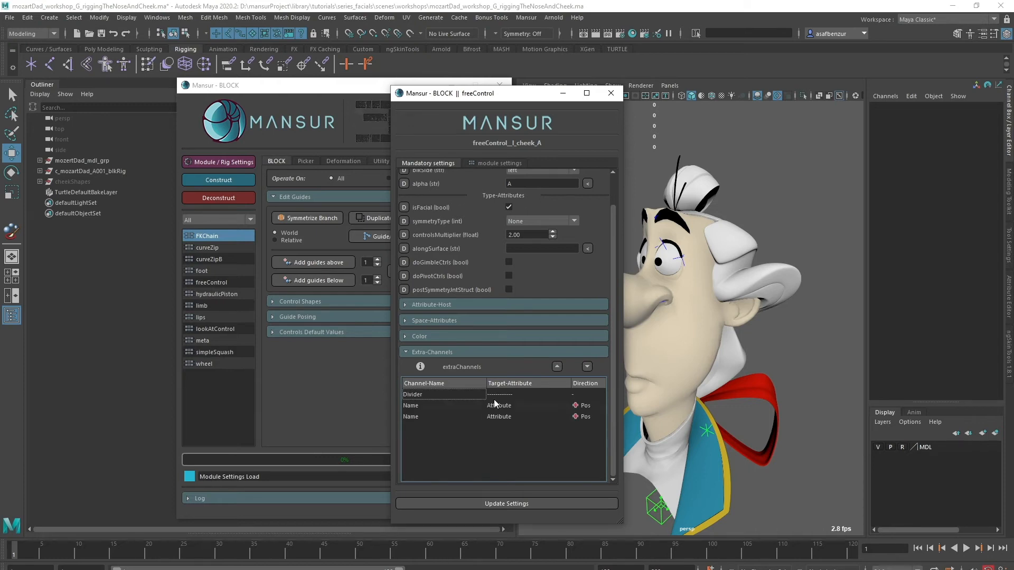
left_click(555, 366)
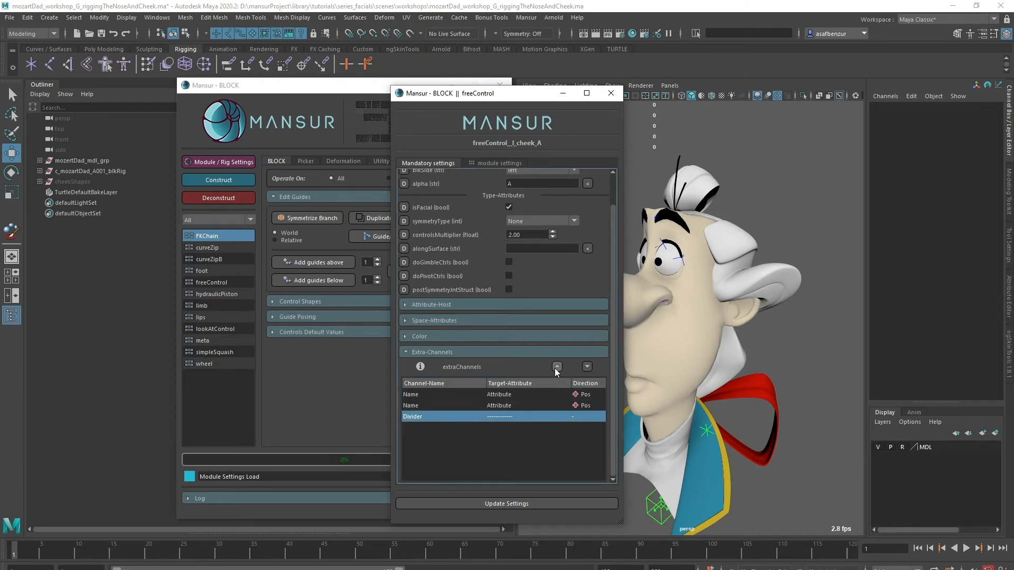
left_click(556, 366)
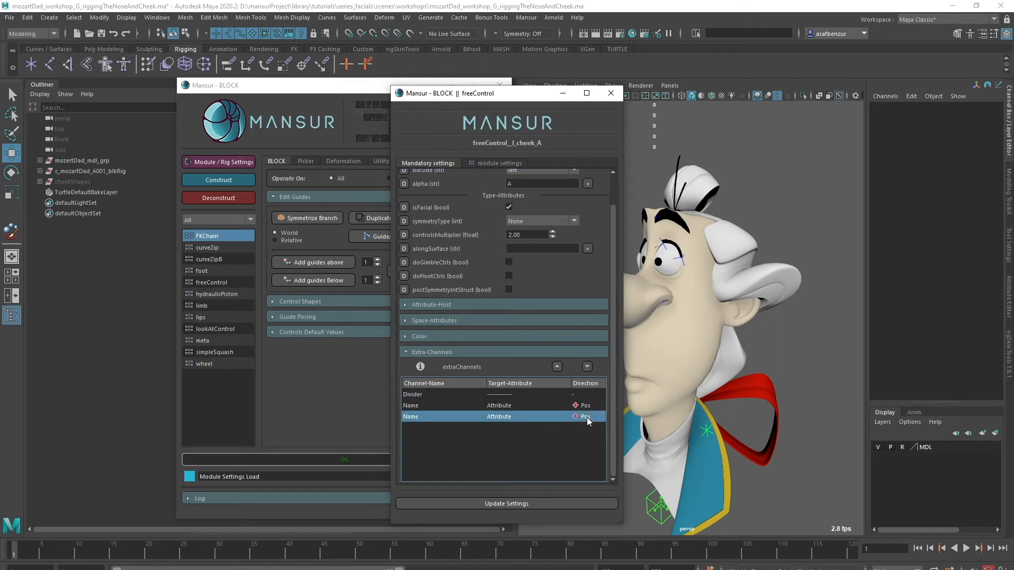
left_click(585, 417)
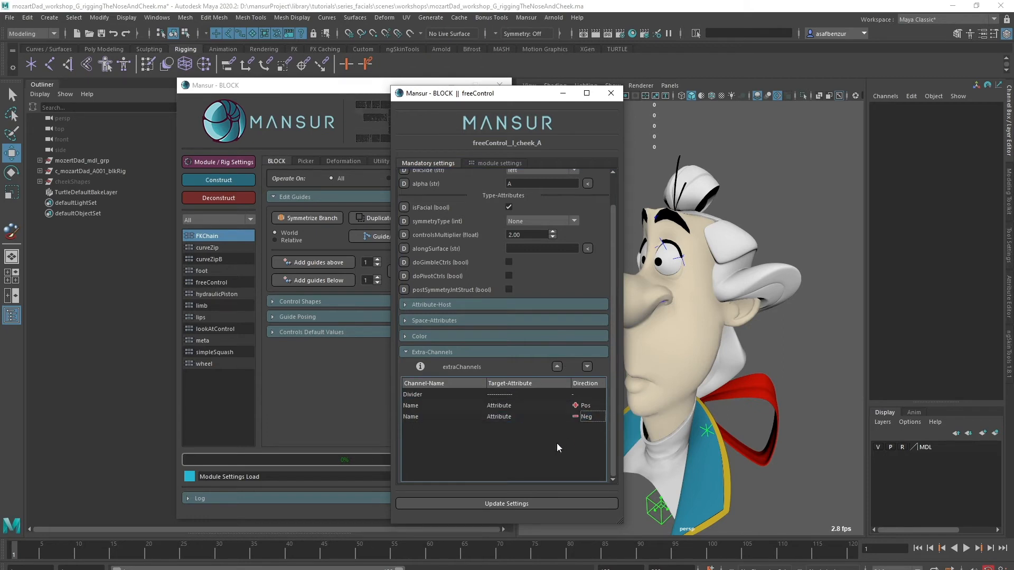
mouse_move(506, 444)
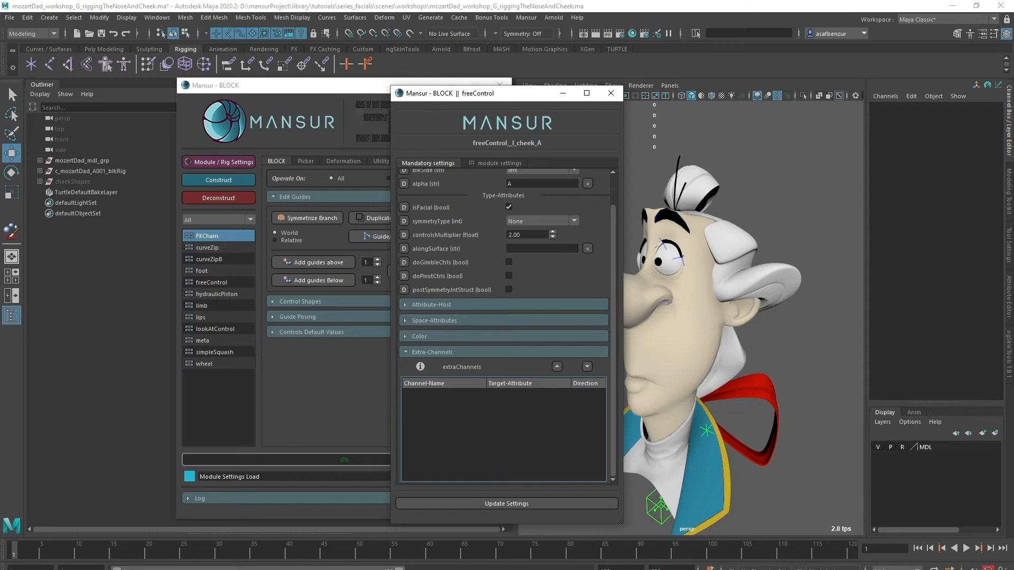
left_click(72, 182)
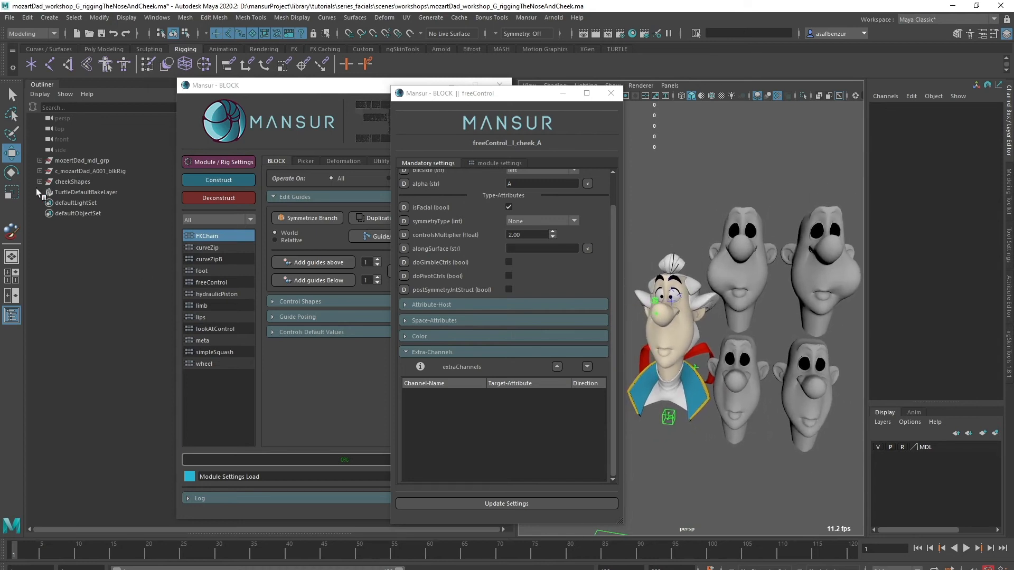
Step: Expand cheekShapes and mozartDad_mdl_grp in the Outliner and select c_body_geo to reach facialShapes_bsps
left_click(41, 182)
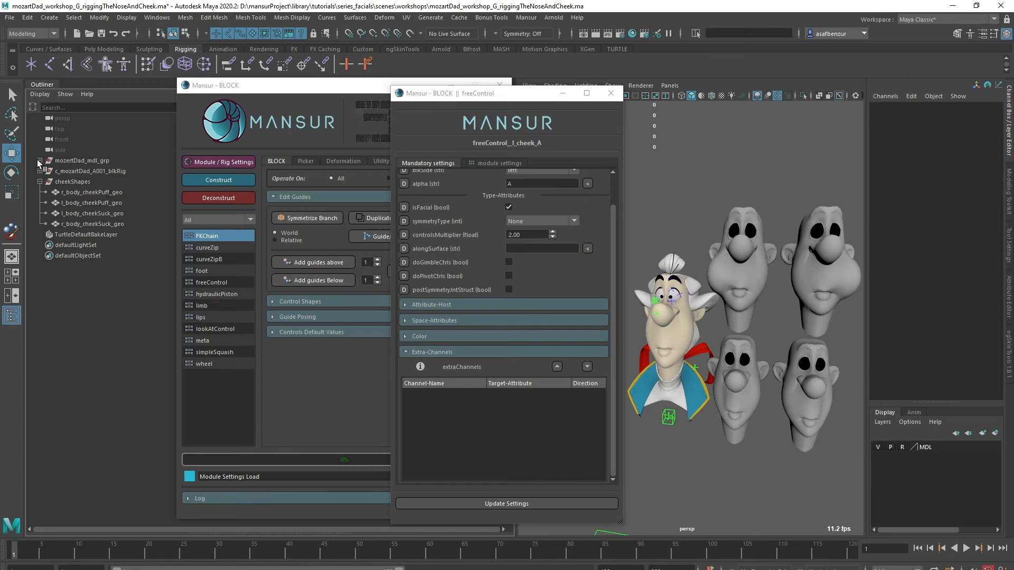
left_click(384, 17)
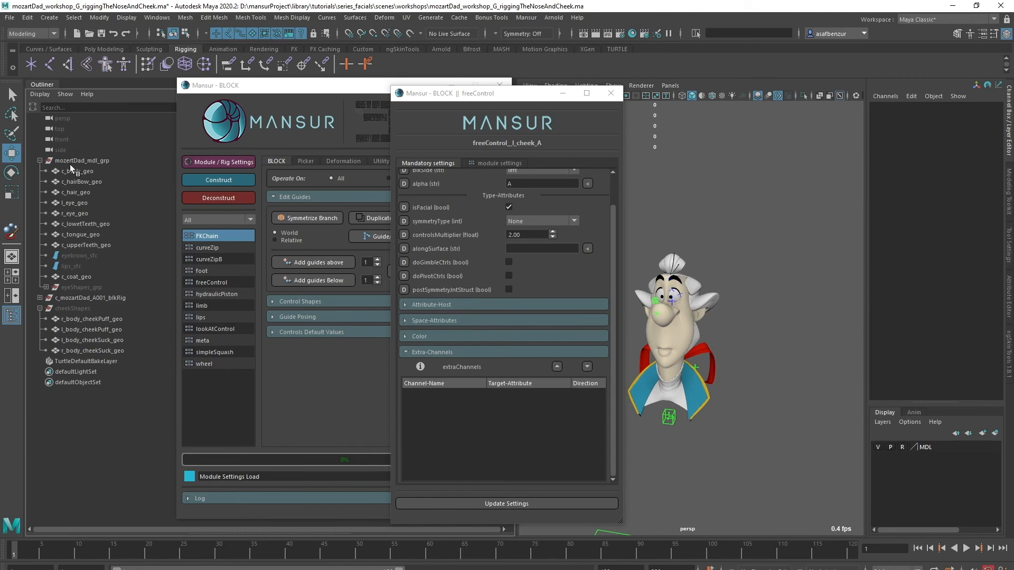
left_click(78, 171)
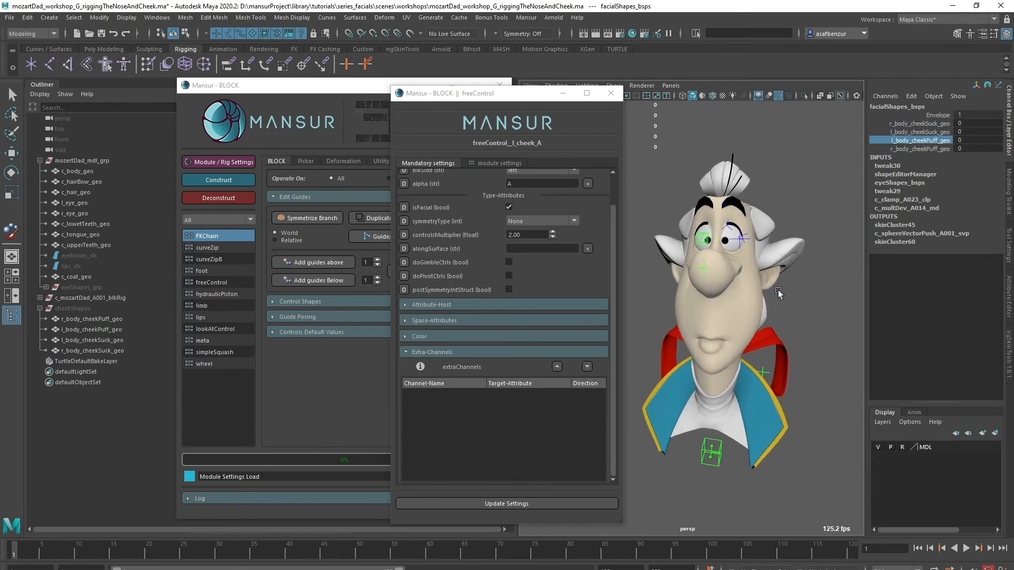
Step: Add a cheekShapes divider and puff channels loaded from the facialShapes_bsps weight, then update settings
right_click(503, 427)
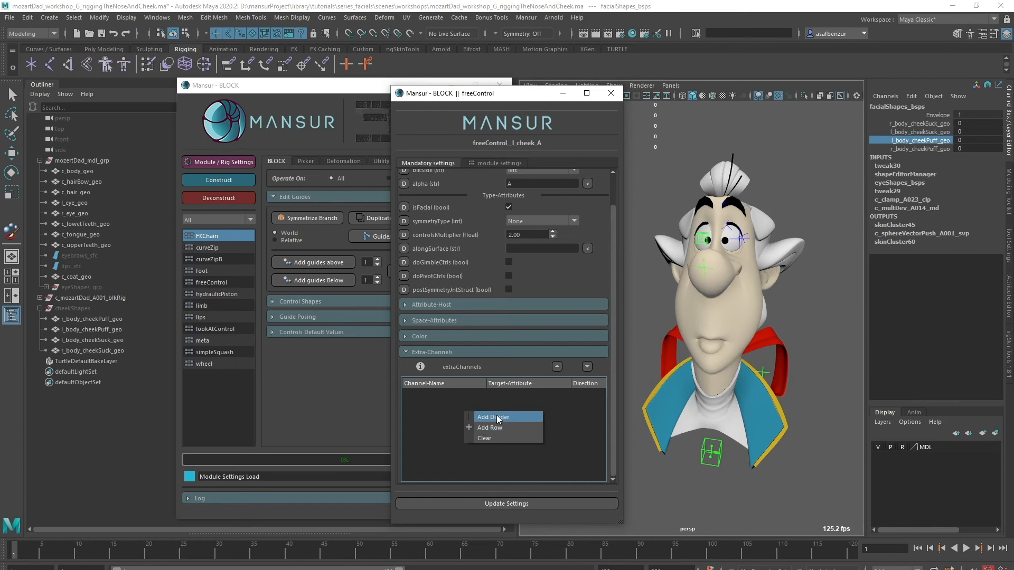
left_click(489, 427)
type("puff")
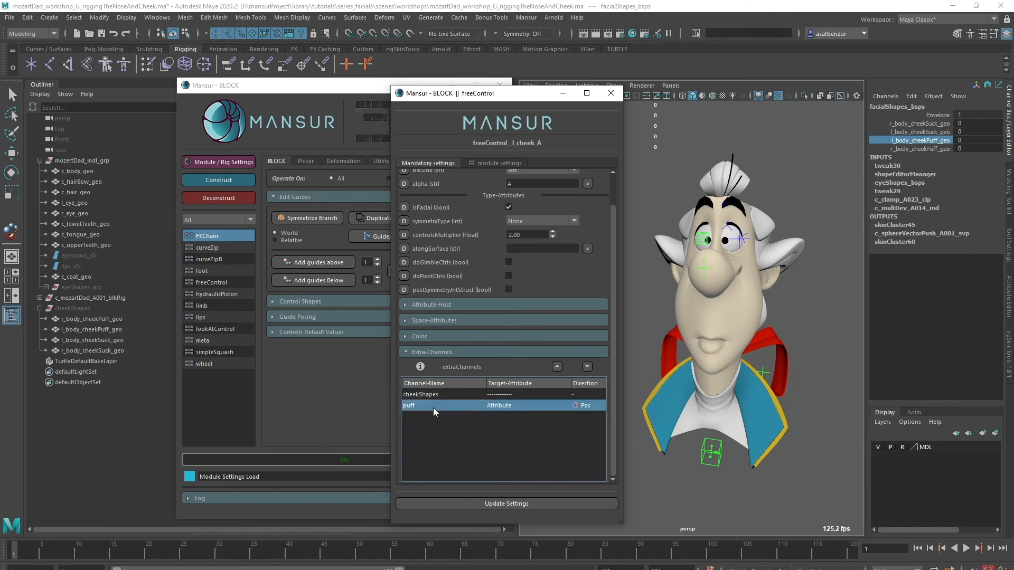
right_click(433, 405)
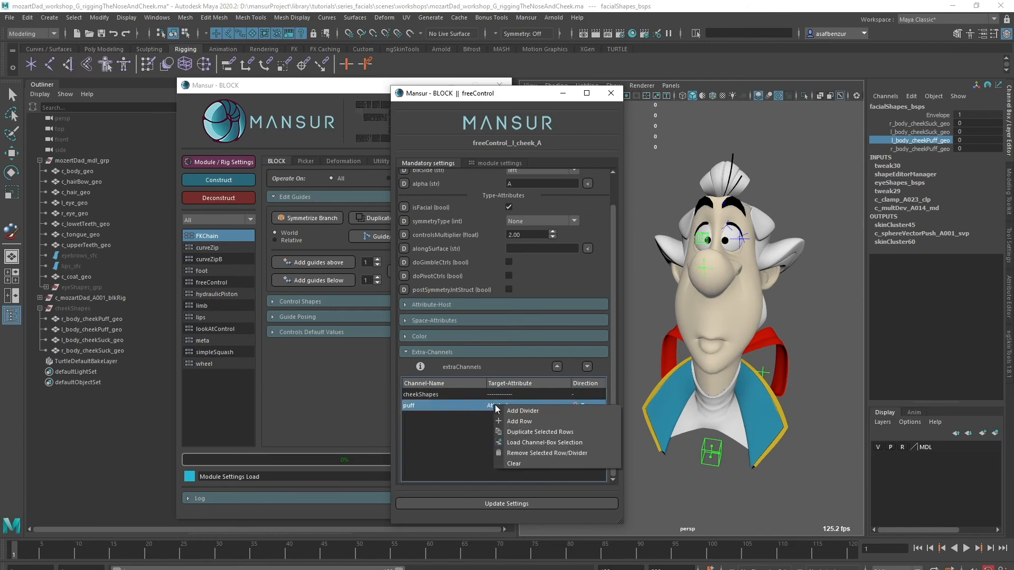
left_click(543, 442)
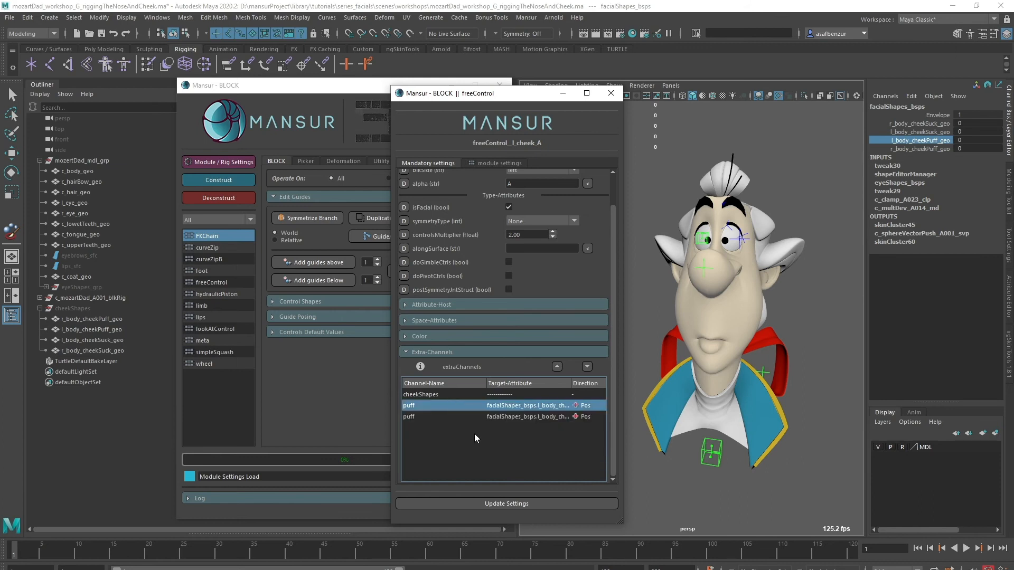
left_click(504, 417)
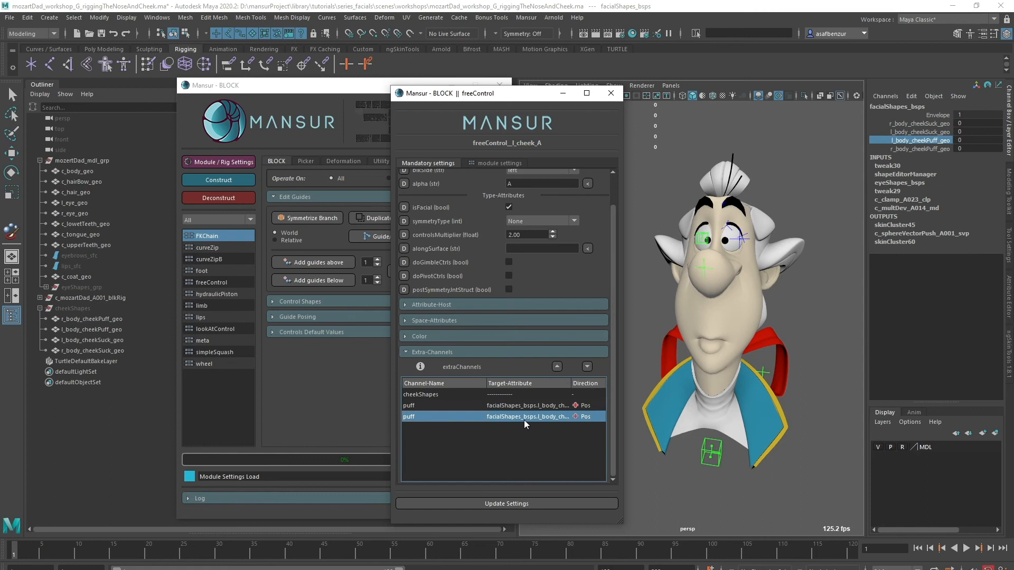
left_click(916, 132)
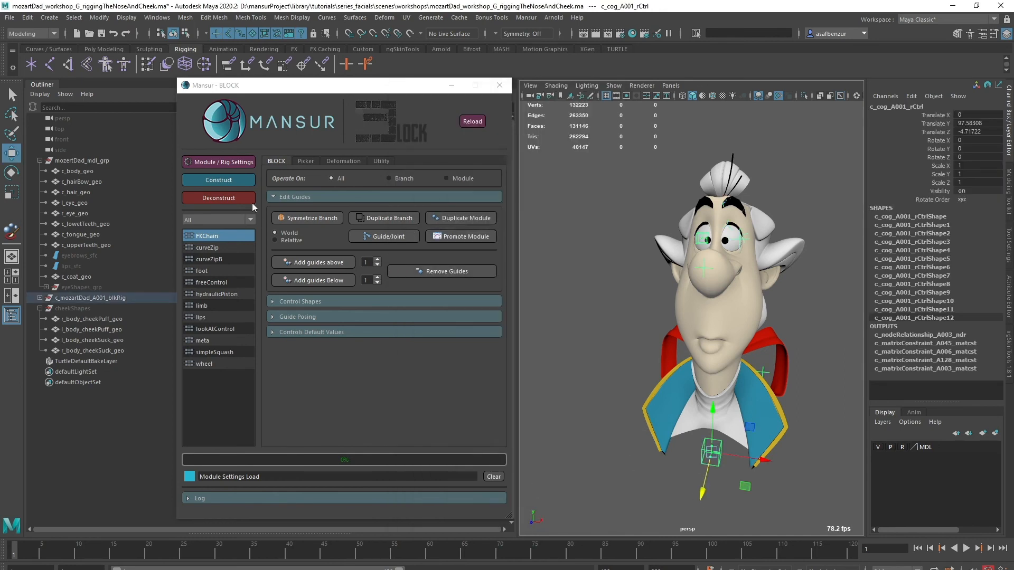
Step: Construct the rig and check l_cheek_A001_ctrl for its Cheek Shapes and Puff channels
left_click(219, 180)
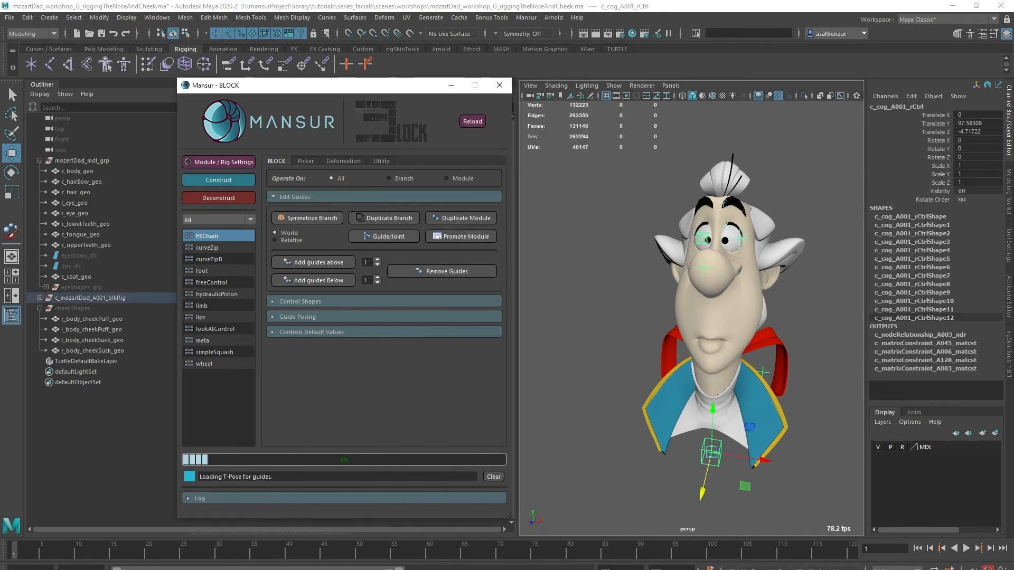
left_click(218, 179)
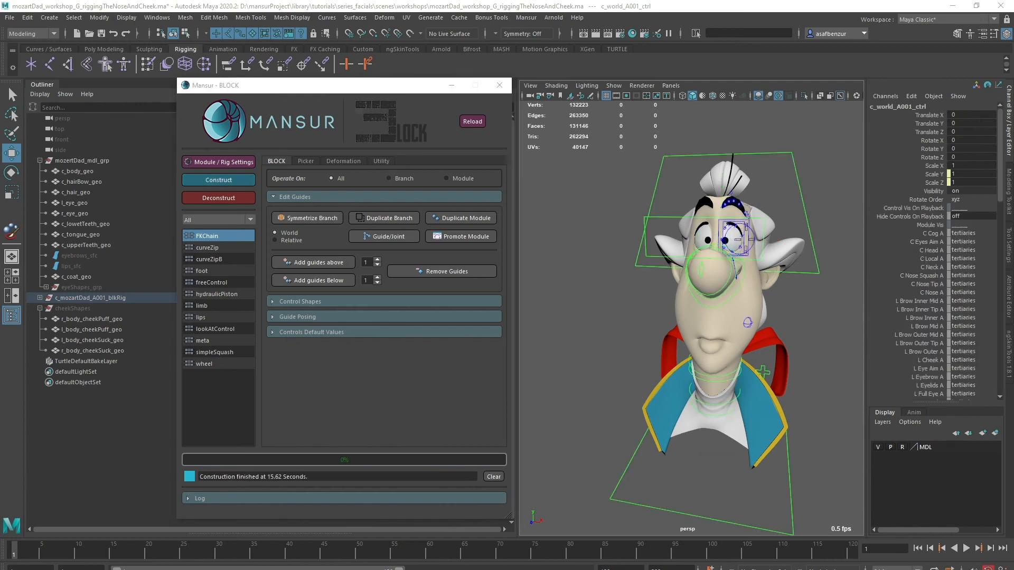
left_click(746, 323)
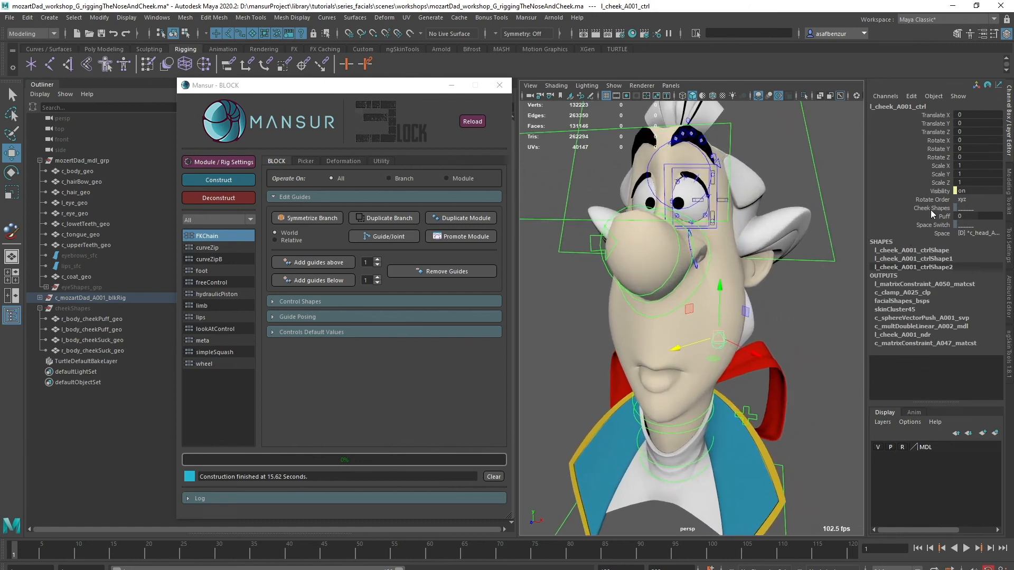
left_click(930, 208)
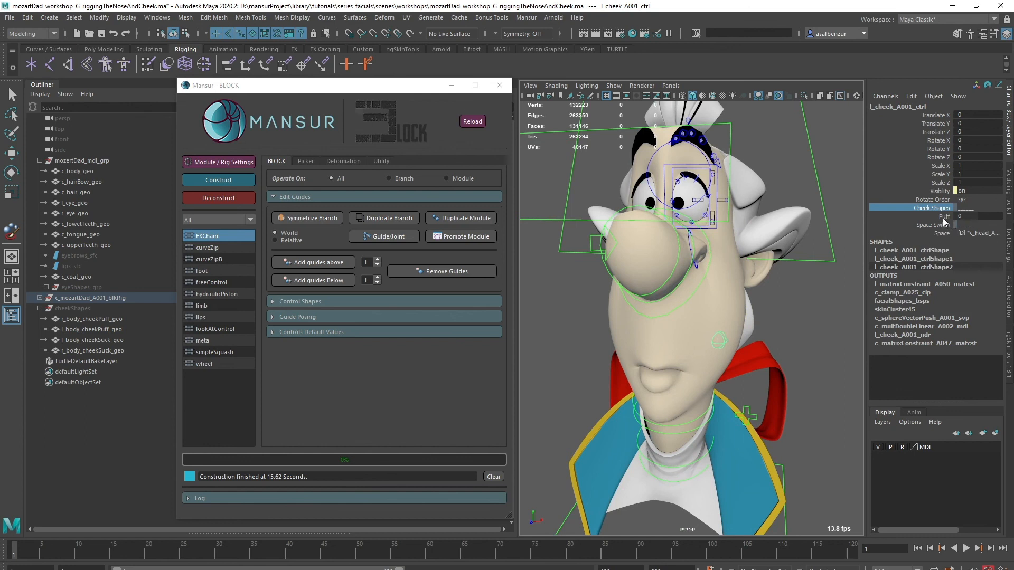
left_click(933, 215)
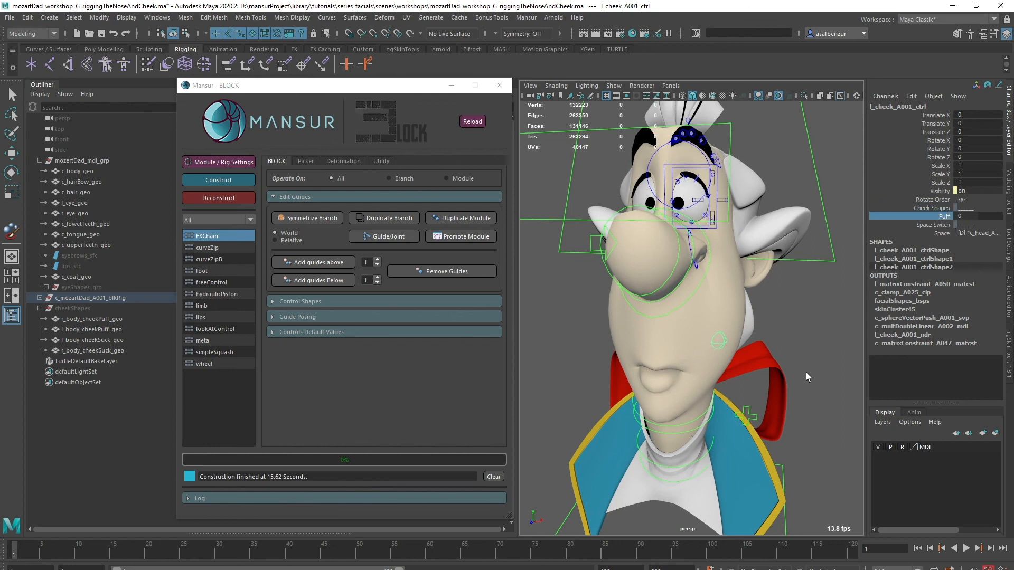
mouse_move(790, 374)
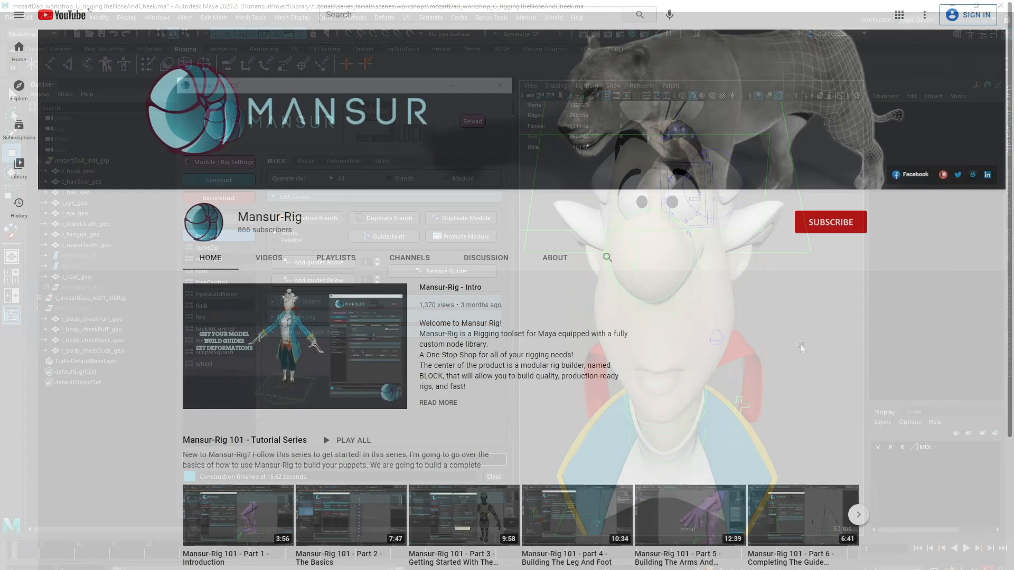
Step: Go to the Mansur-Rig YouTube channel page
left_click(830, 222)
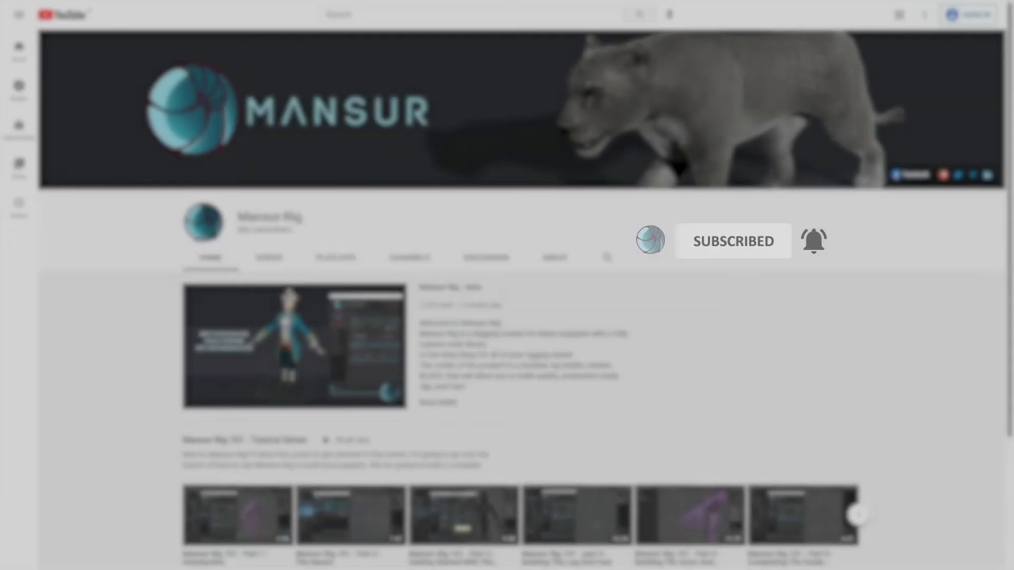